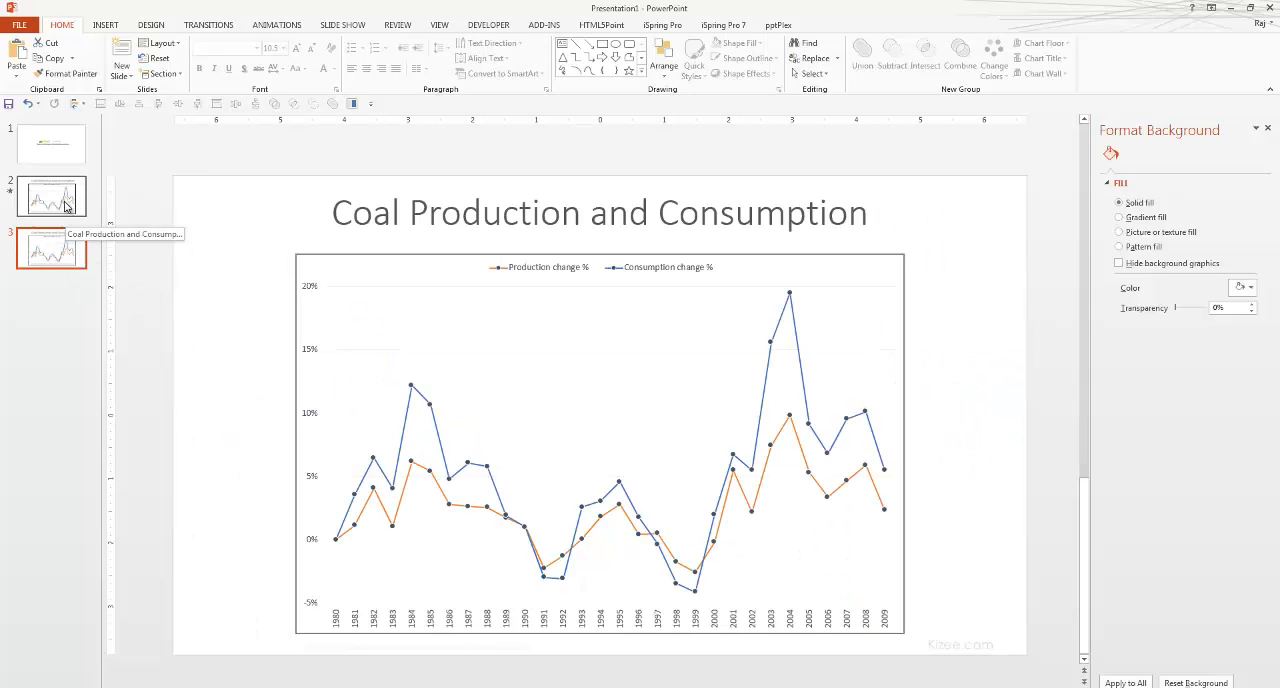
pyautogui.moveTo(62, 193)
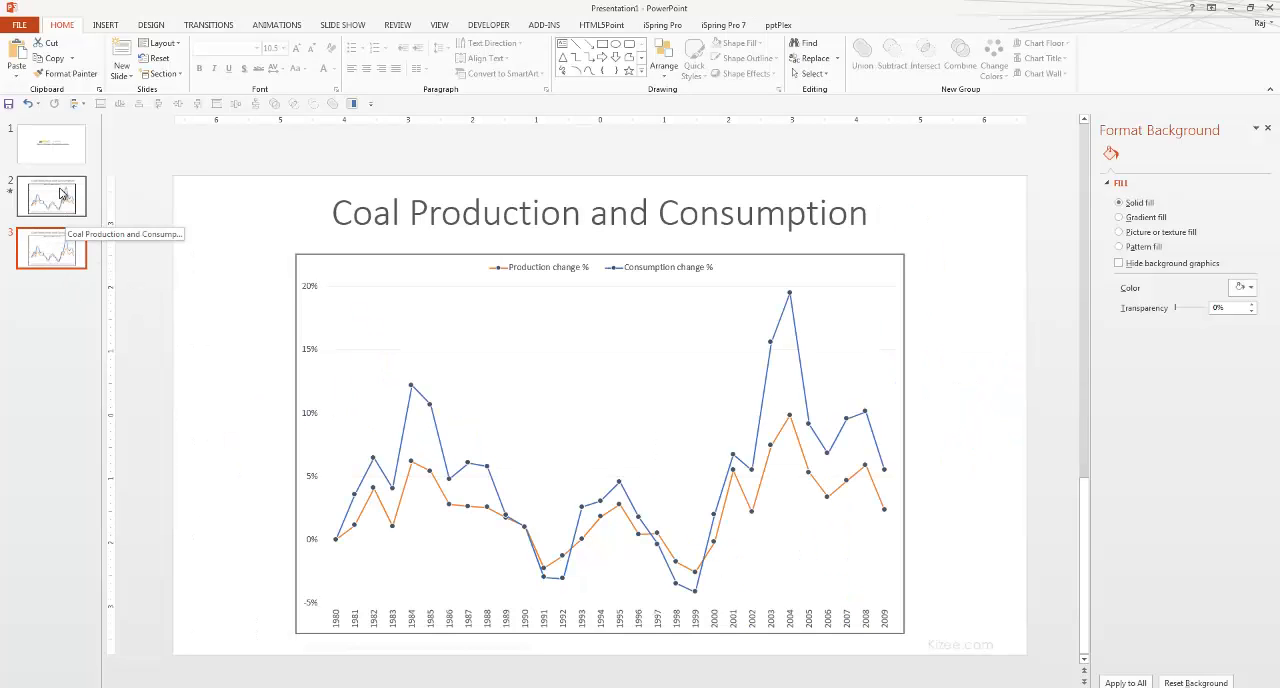
# Glance at slide 2, return to slide 3, and dismiss the Format Background pane
pyautogui.click(51, 196)
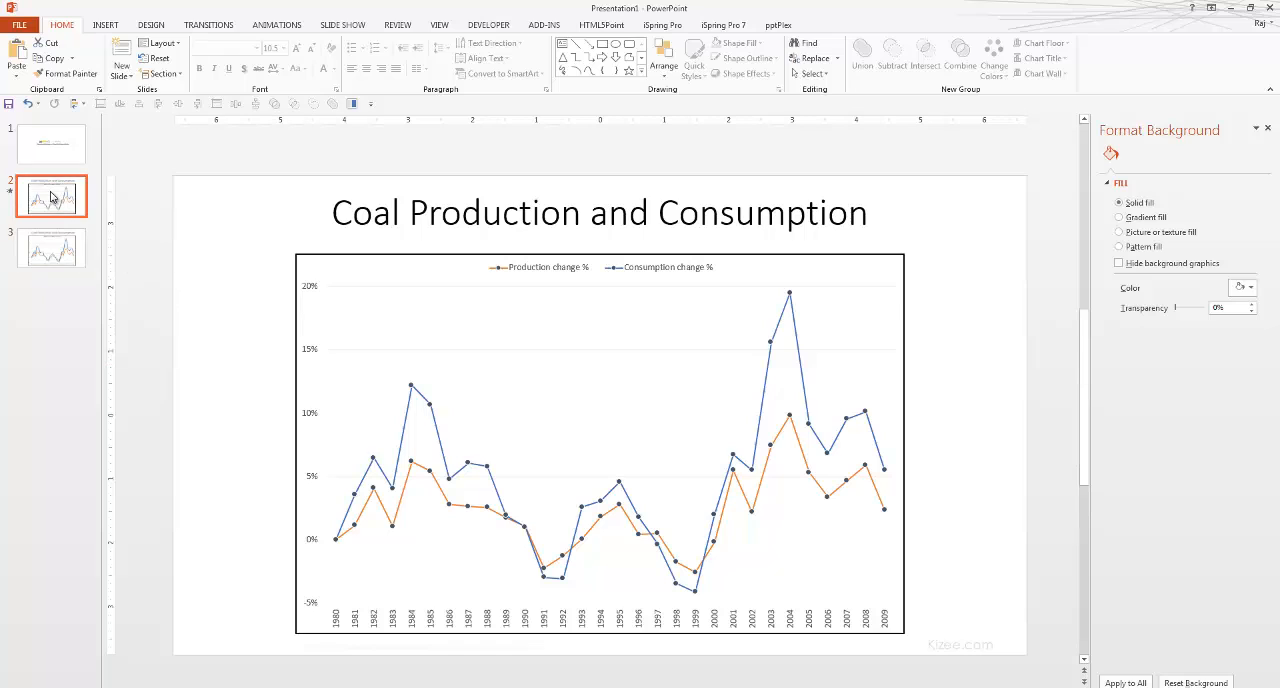
pyautogui.moveTo(52, 250)
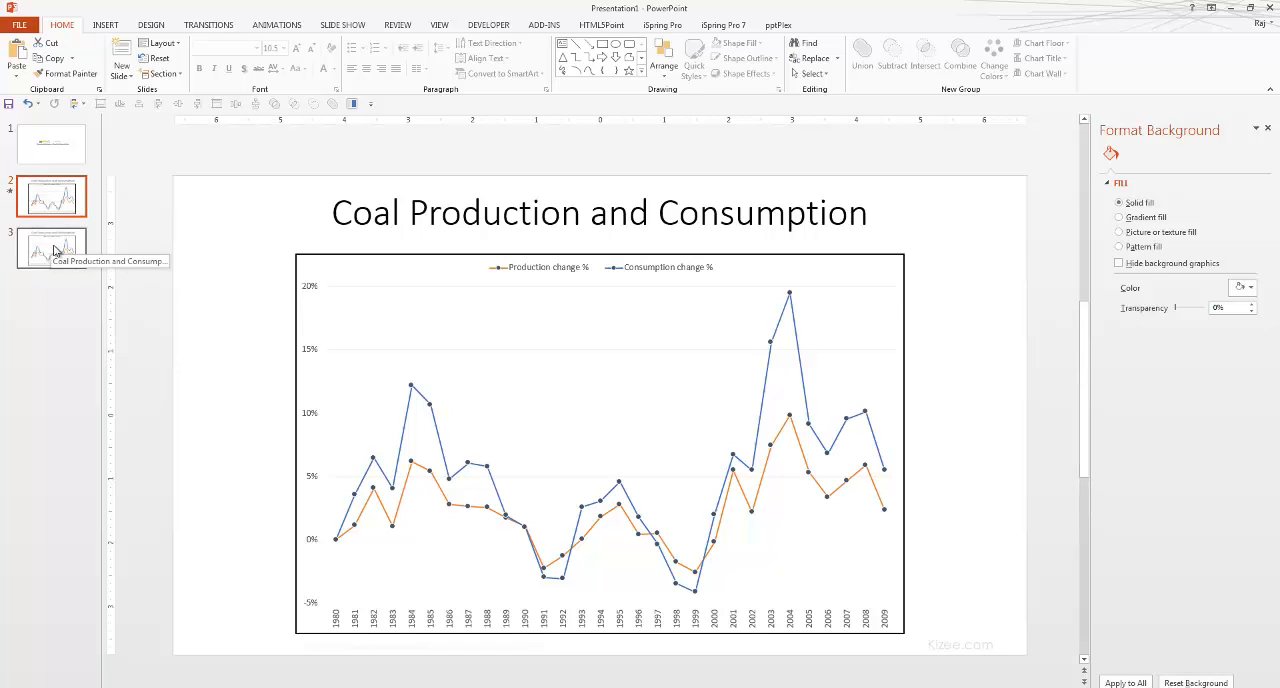
pyautogui.moveTo(55, 248)
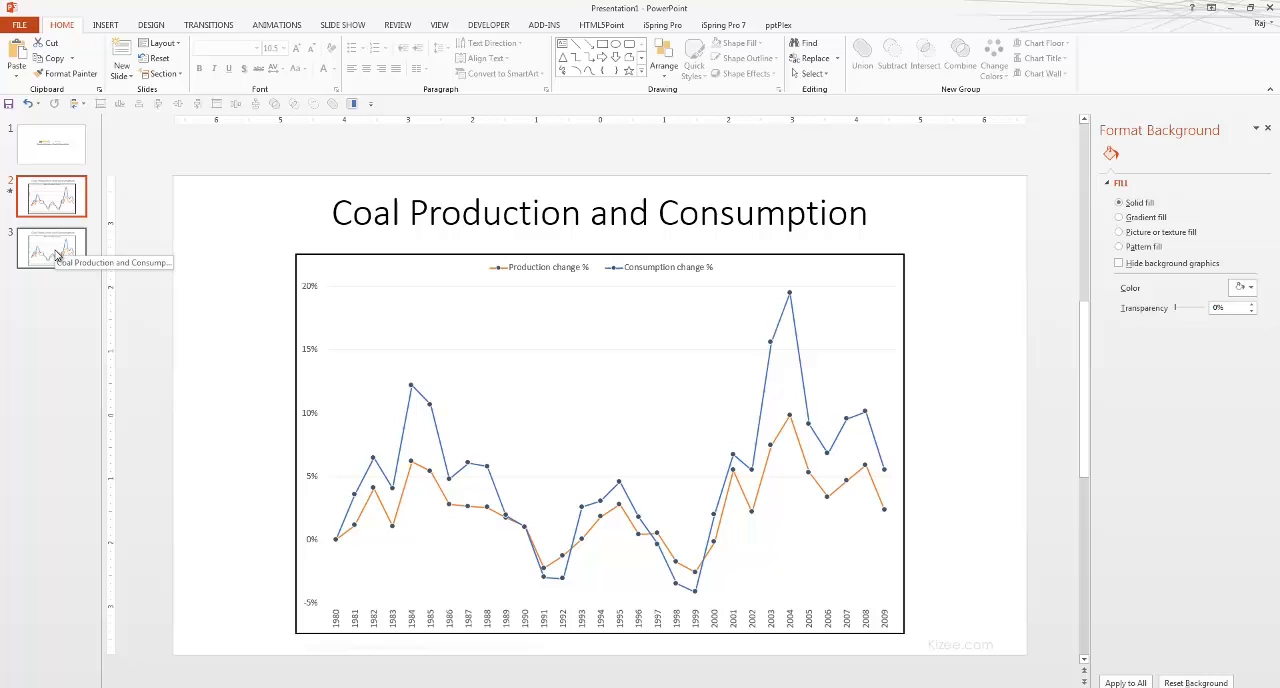
pyautogui.click(51, 247)
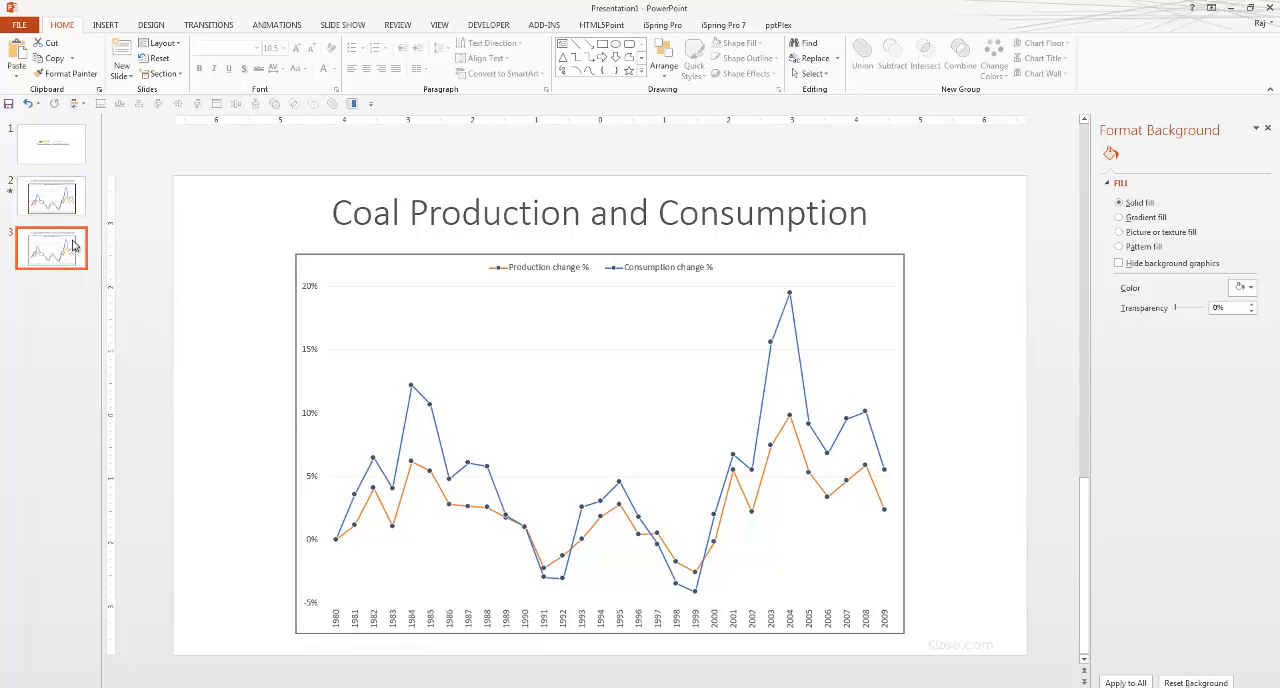
pyautogui.click(600, 445)
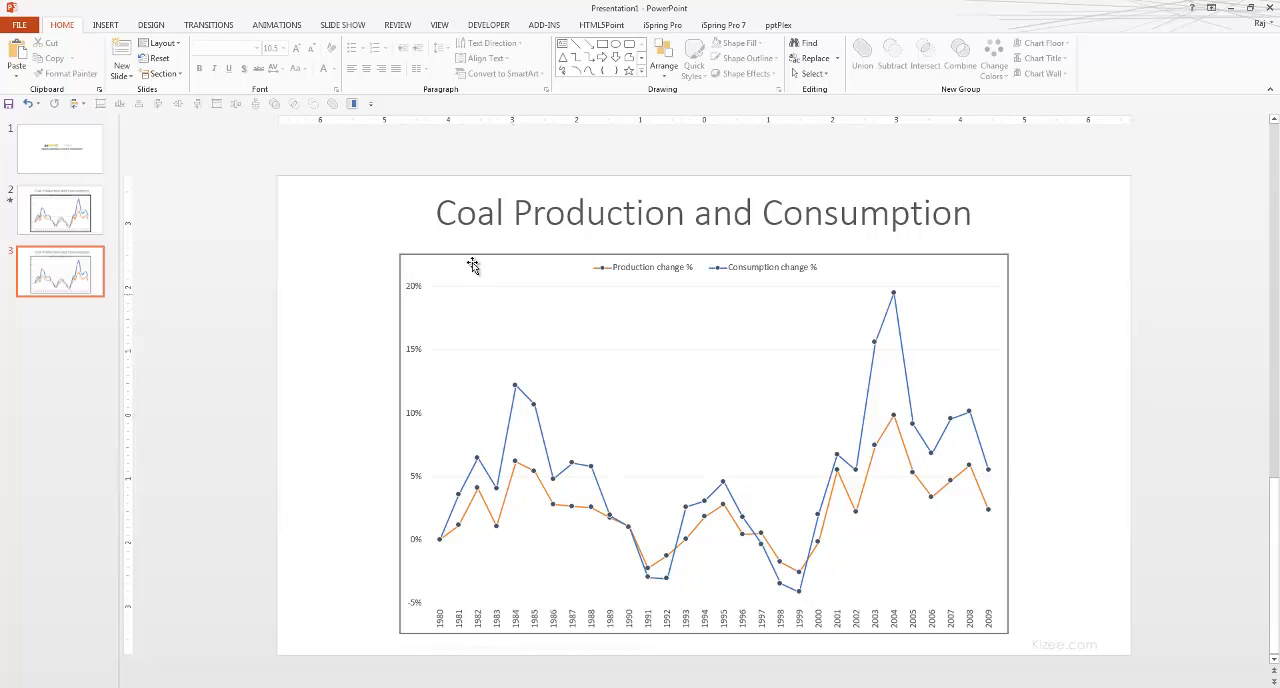
pyautogui.moveTo(473, 267)
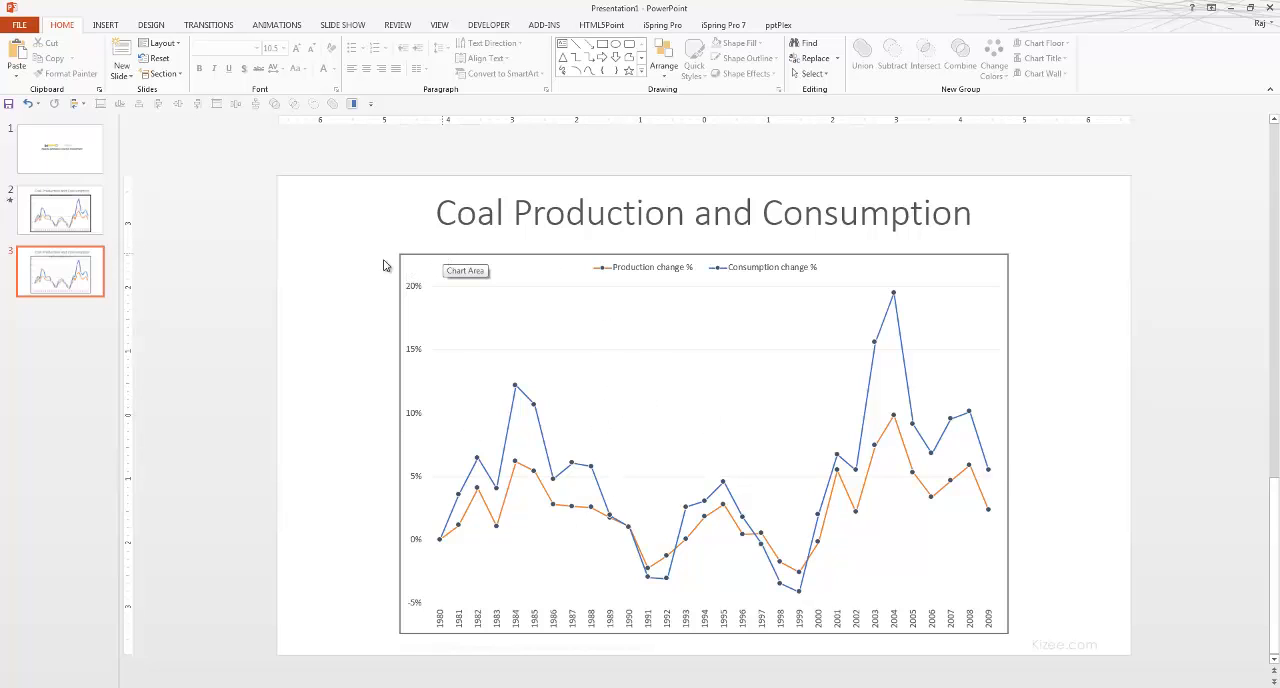
# Select the coal production line chart on slide 3 and show the Animations effects
pyautogui.click(700, 440)
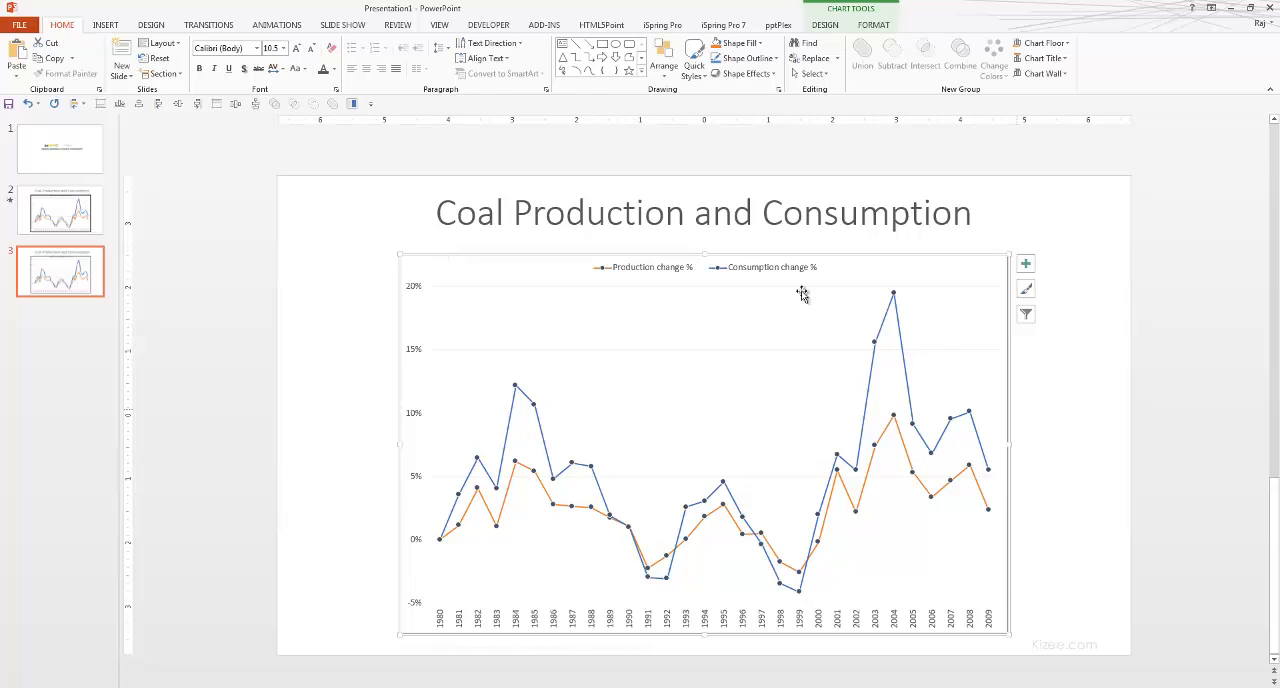
pyautogui.moveTo(513, 420)
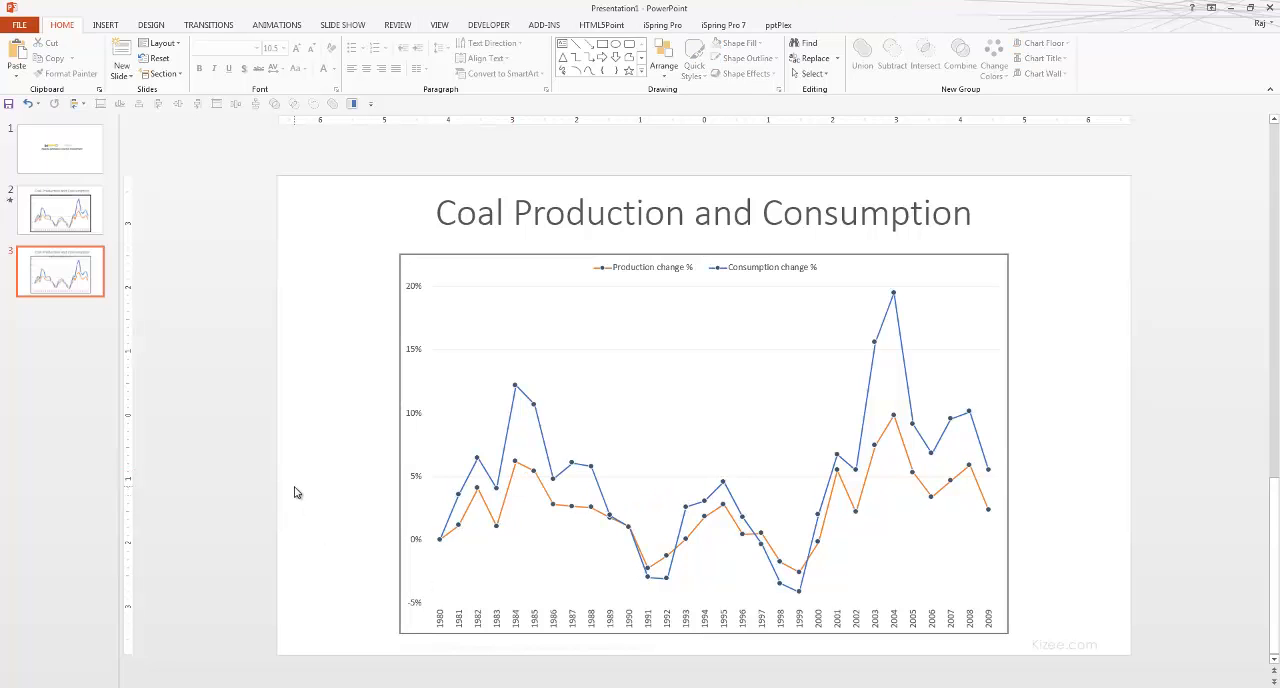
pyautogui.moveTo(423, 258)
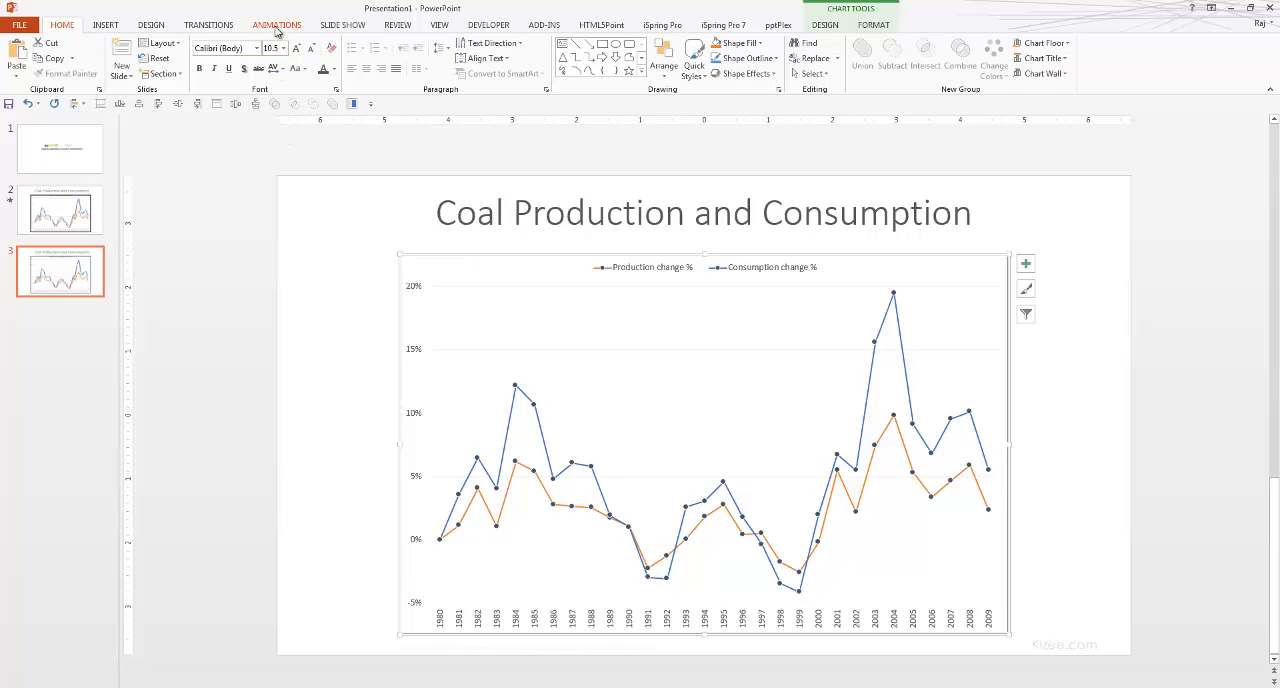
pyautogui.click(277, 24)
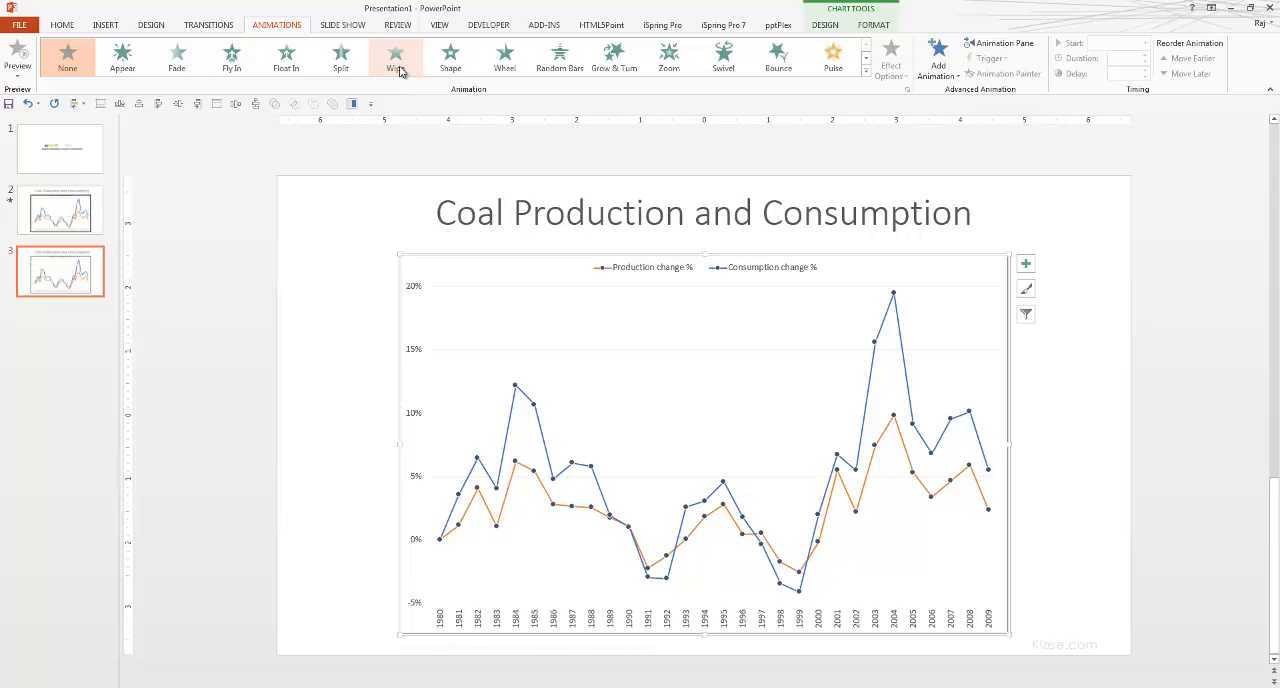
# Apply a Wipe entrance from the left to the chart, with duration changed to 0.01 seconds
pyautogui.click(395, 56)
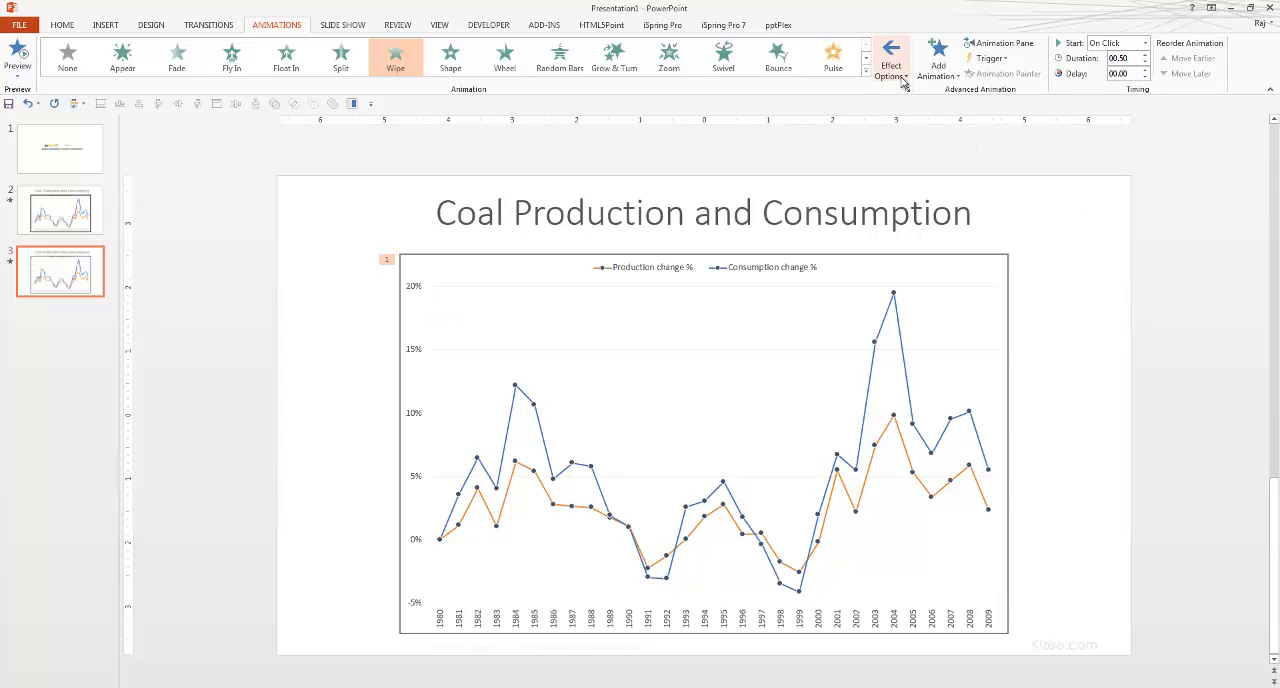
pyautogui.click(891, 62)
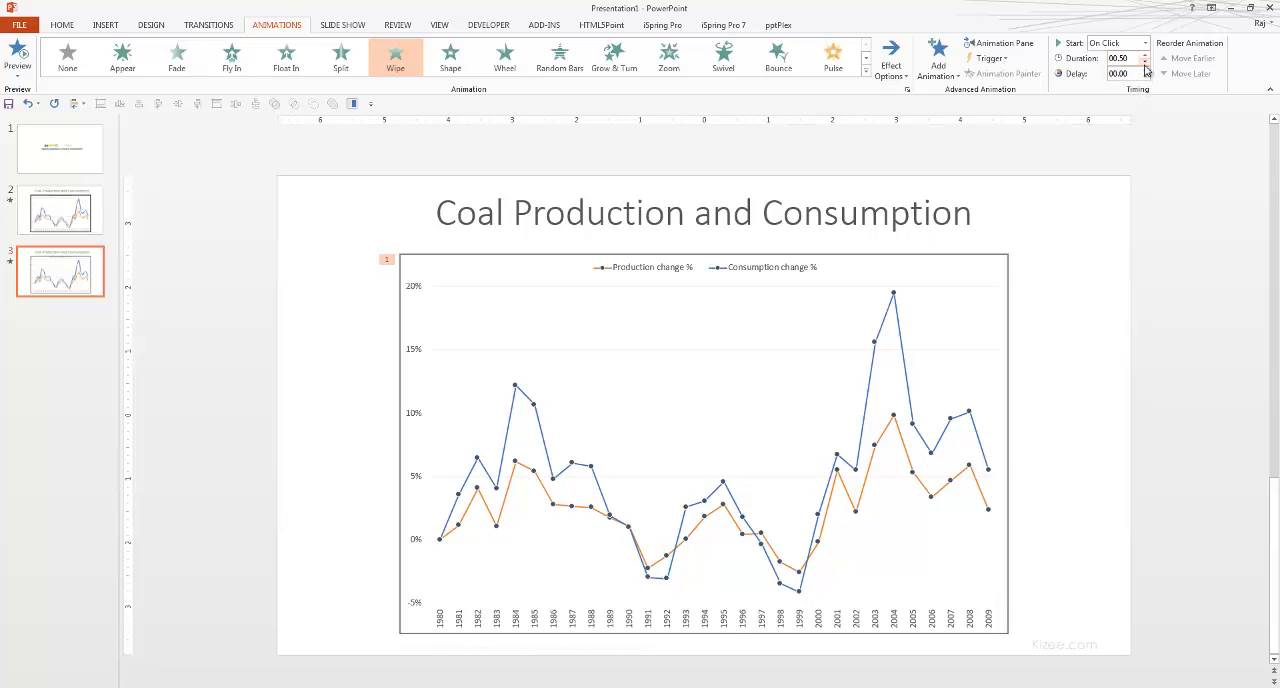
pyautogui.click(1145, 61)
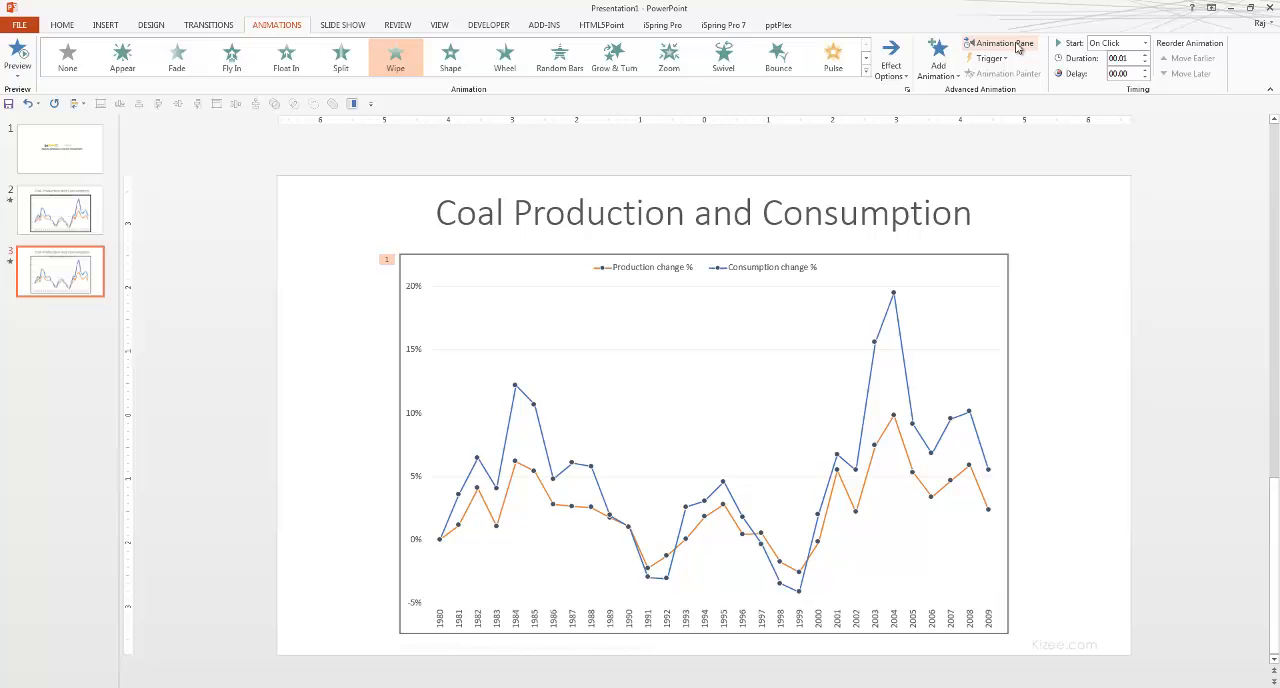
pyautogui.moveTo(1006, 43)
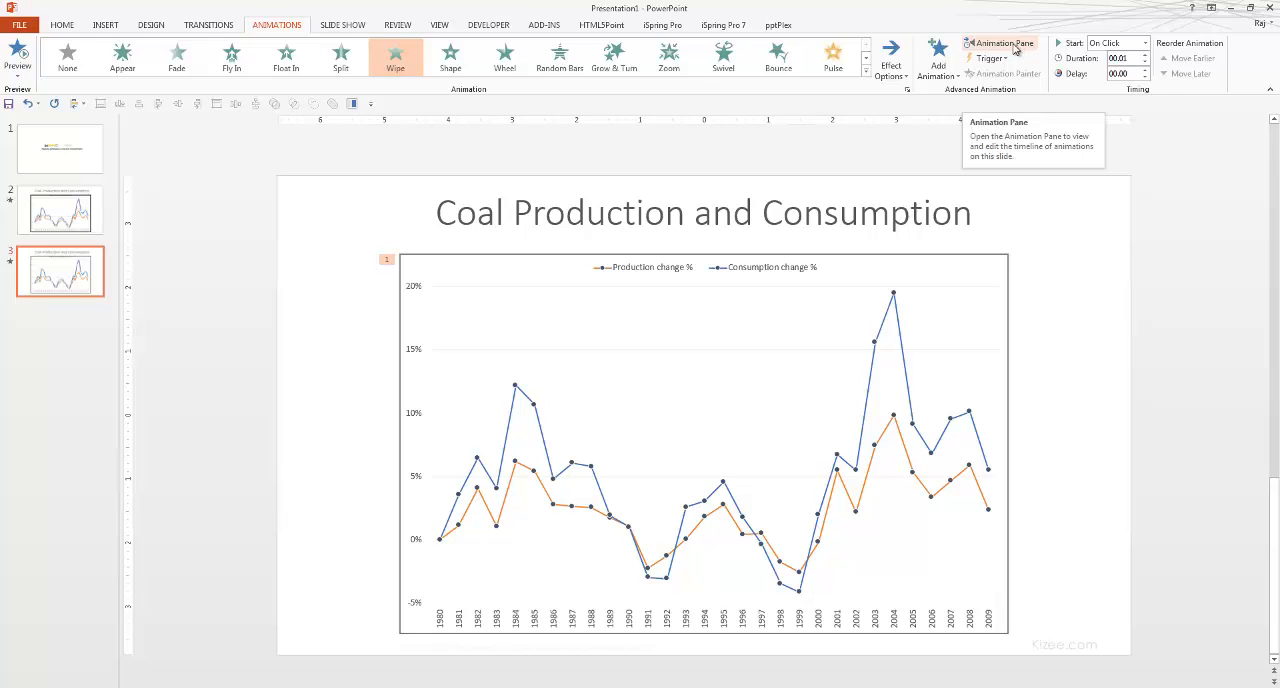
# Show the Animation Pane and set the Chart 6 Wipe duration to 3 seconds
pyautogui.click(1000, 43)
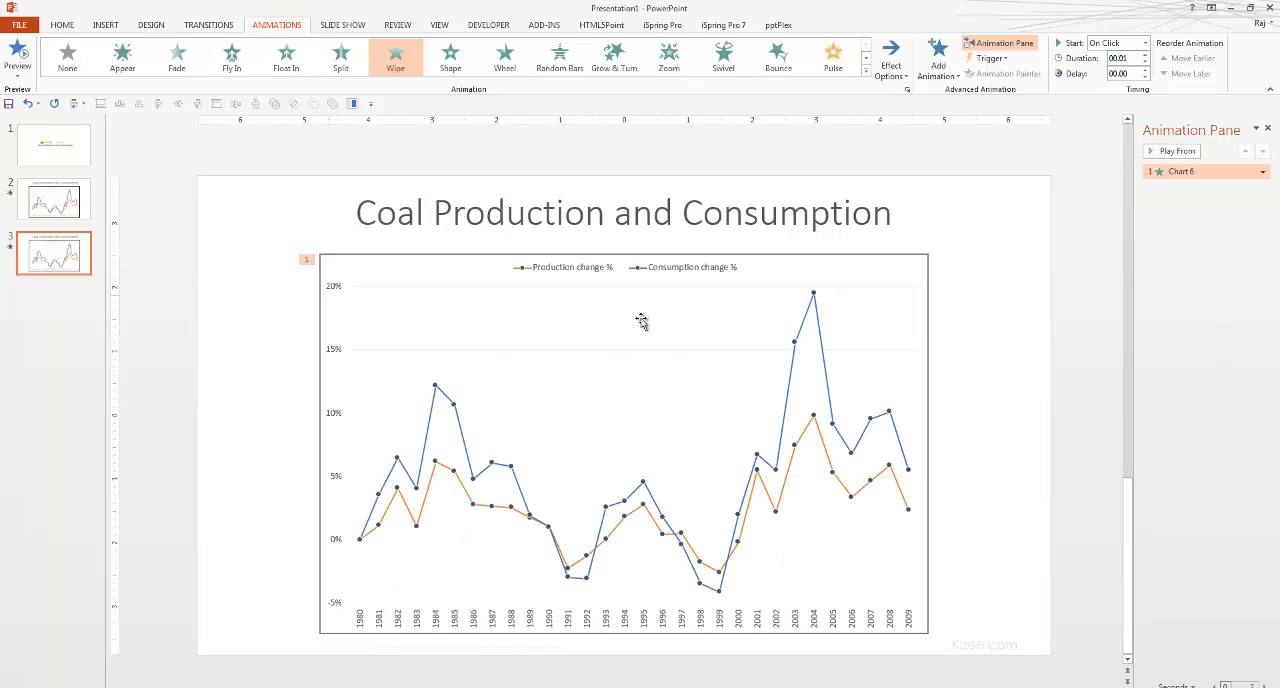
pyautogui.click(1263, 171)
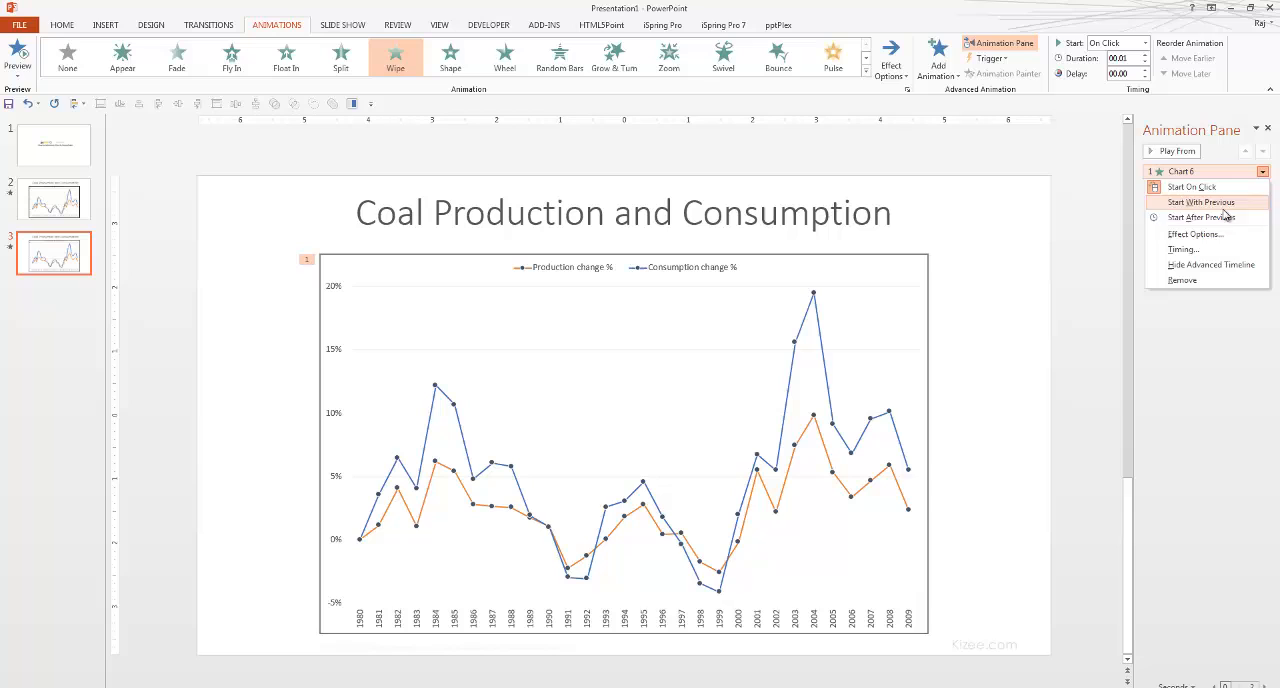
pyautogui.click(1196, 233)
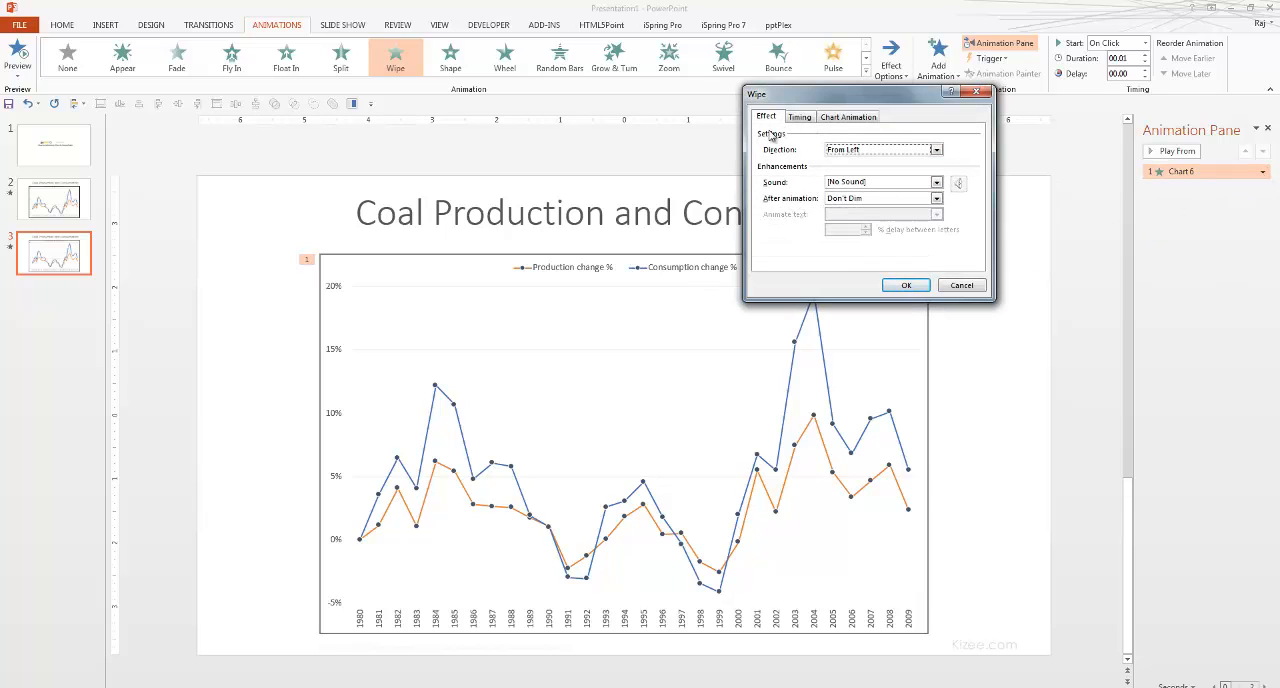
pyautogui.click(799, 116)
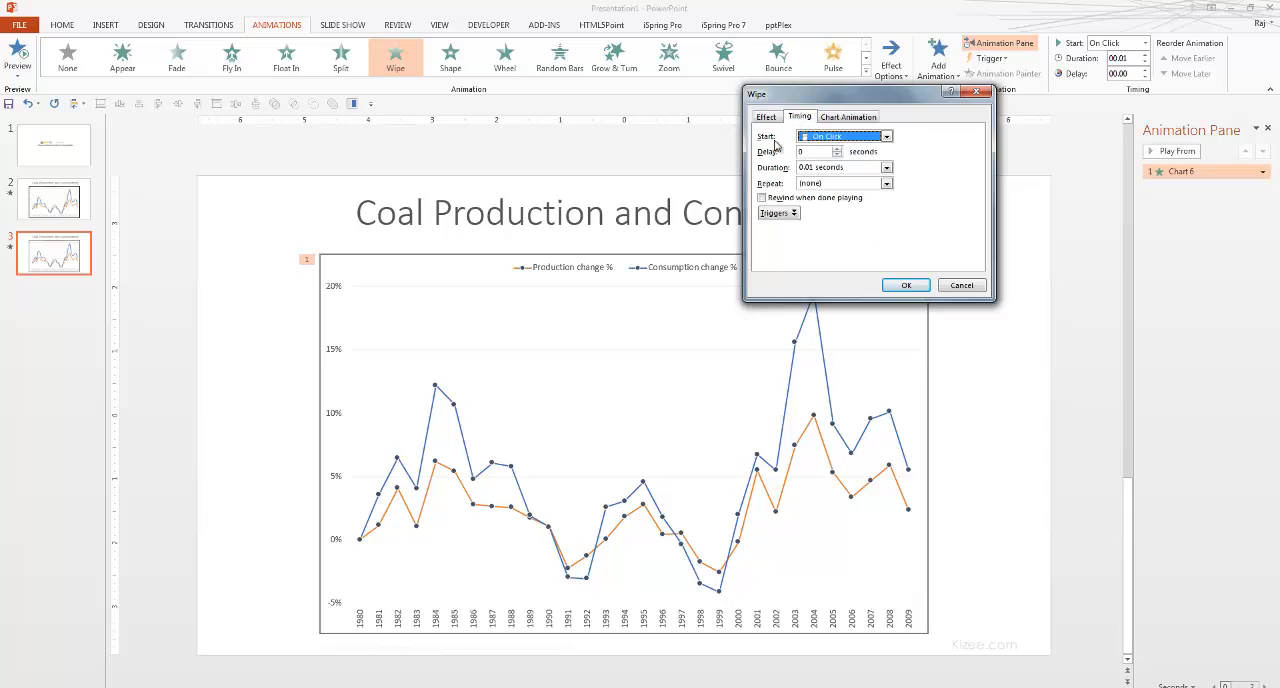
pyautogui.click(886, 167)
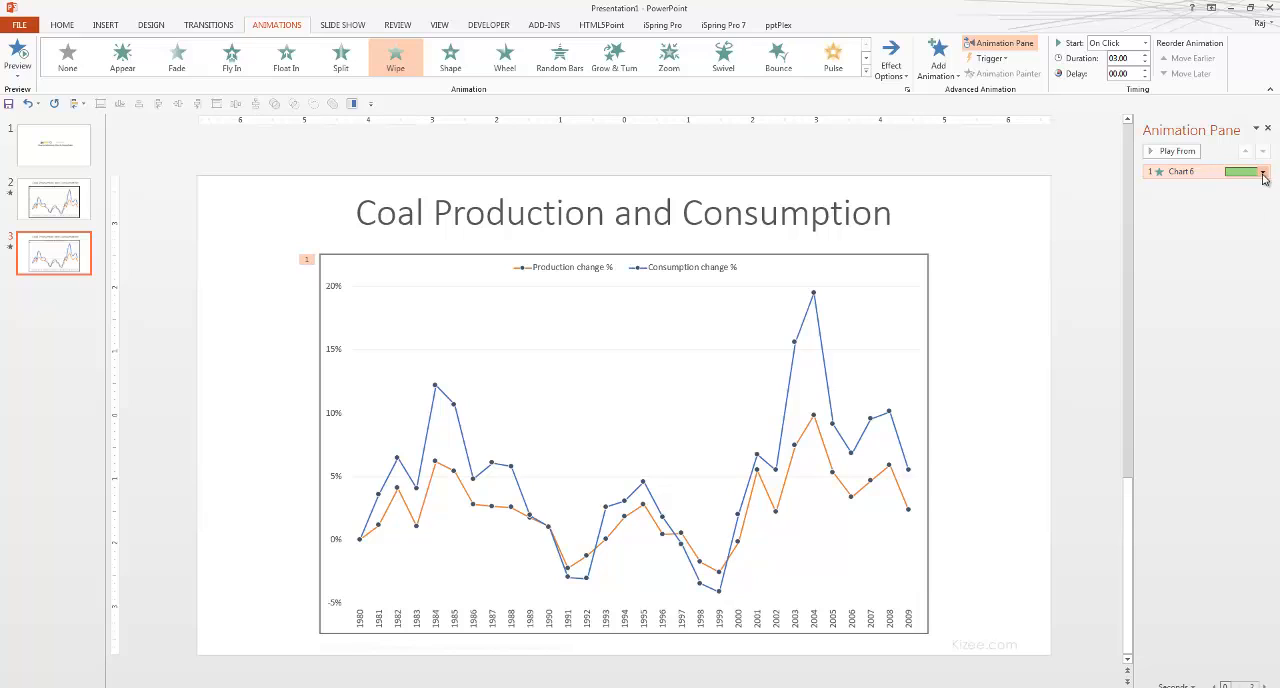
# Reopen the Chart 6 Wipe settings and set the direction to From Left
pyautogui.click(1263, 171)
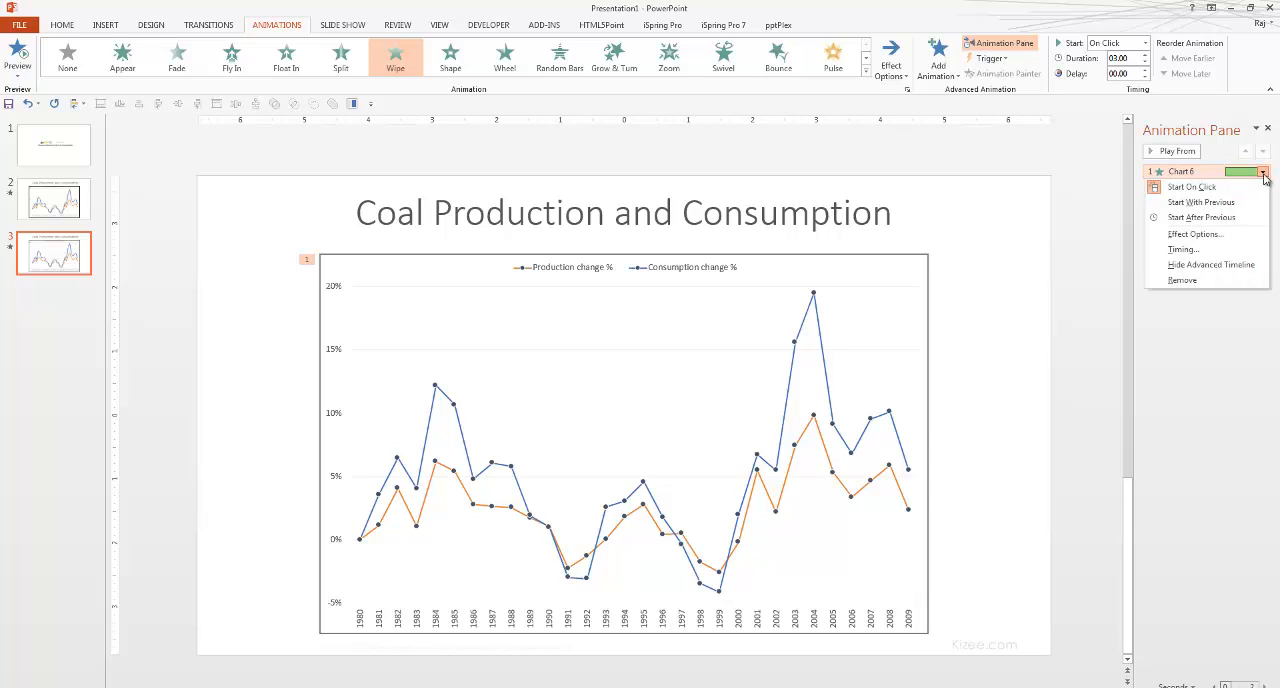
pyautogui.moveTo(1211, 234)
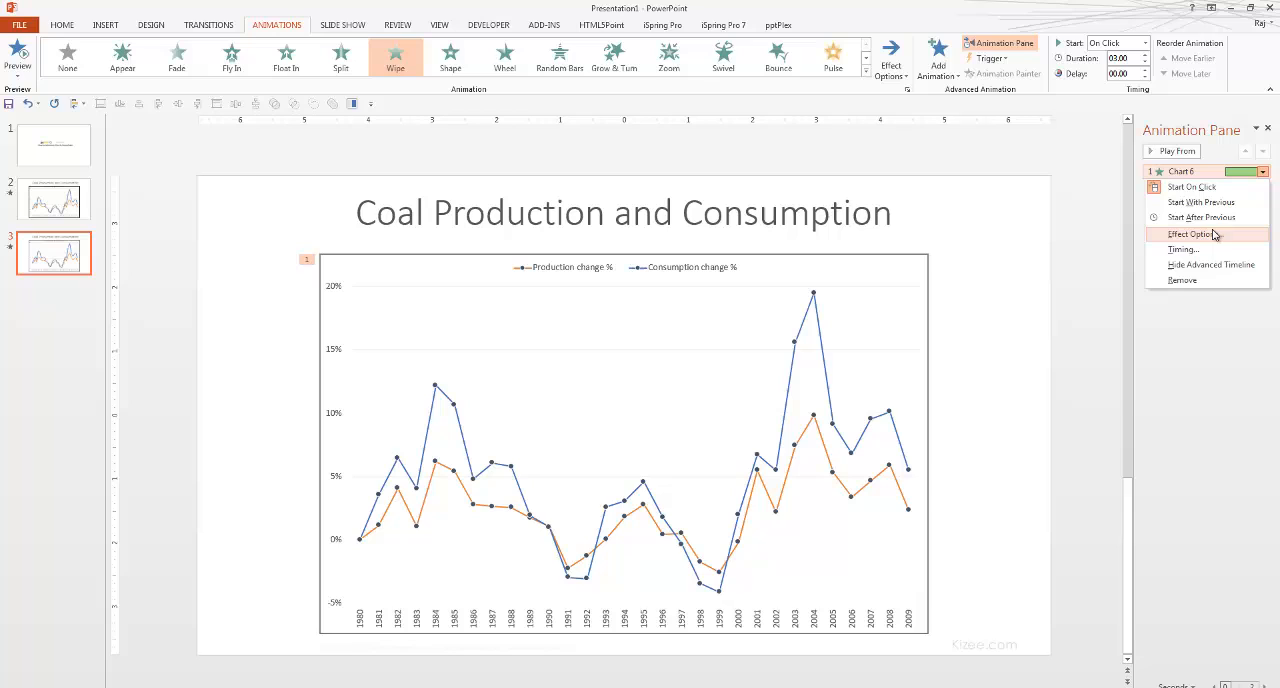
pyautogui.click(1192, 234)
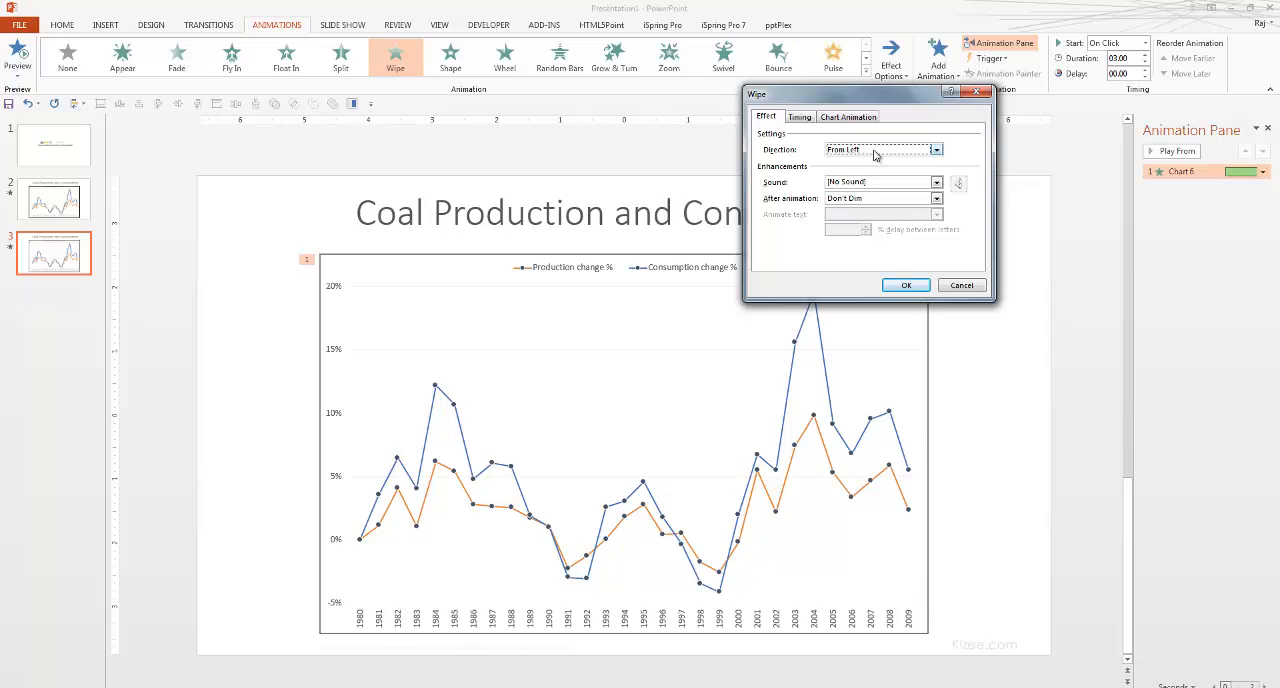
pyautogui.click(936, 149)
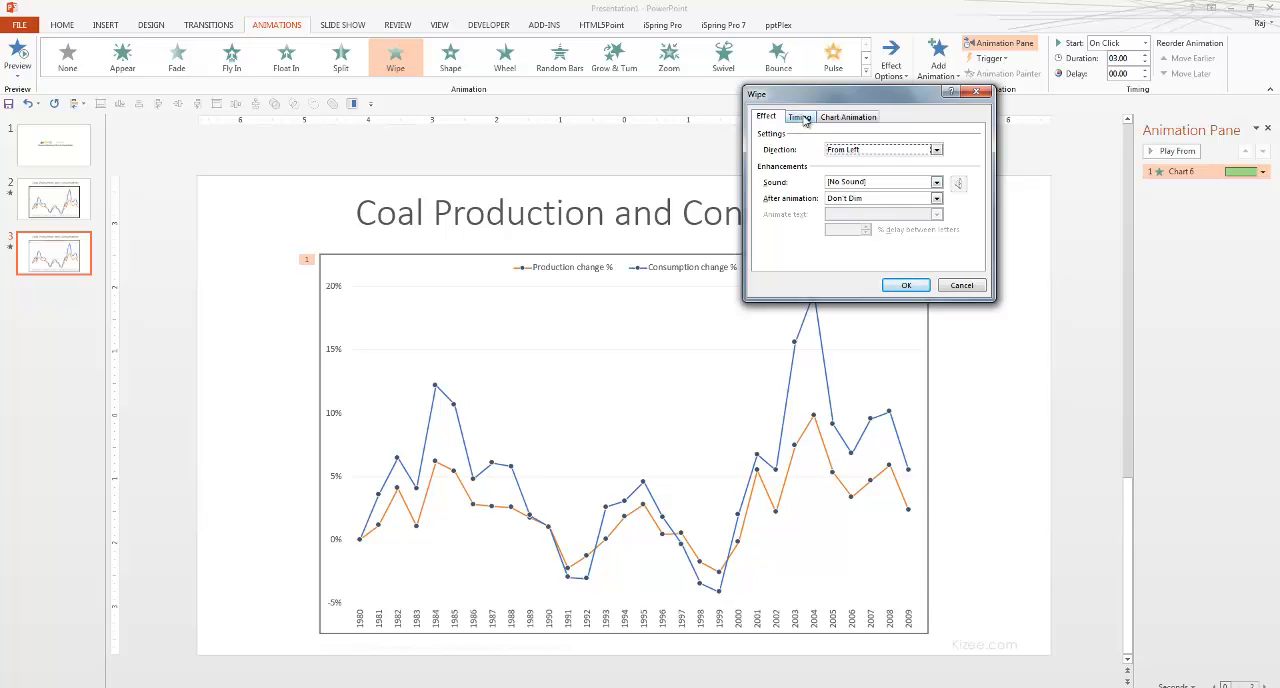
pyautogui.click(799, 117)
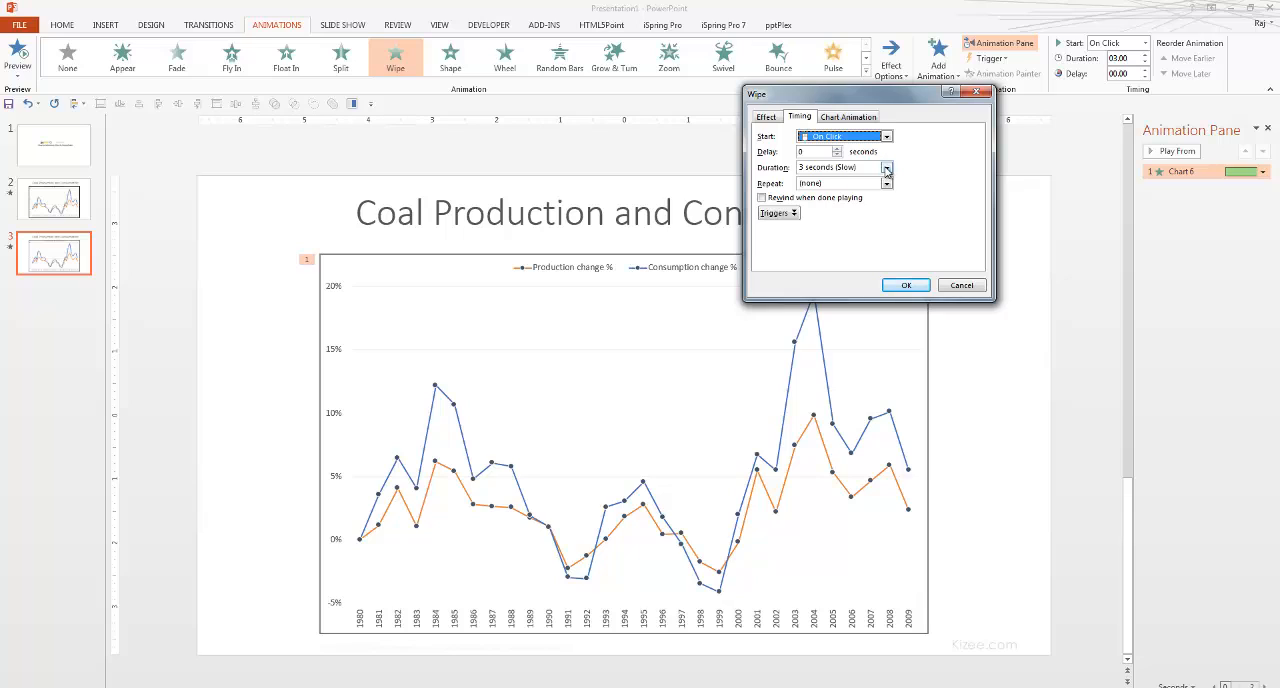
# Group the chart animation By Series, starting with the chart background, and apply
pyautogui.click(847, 116)
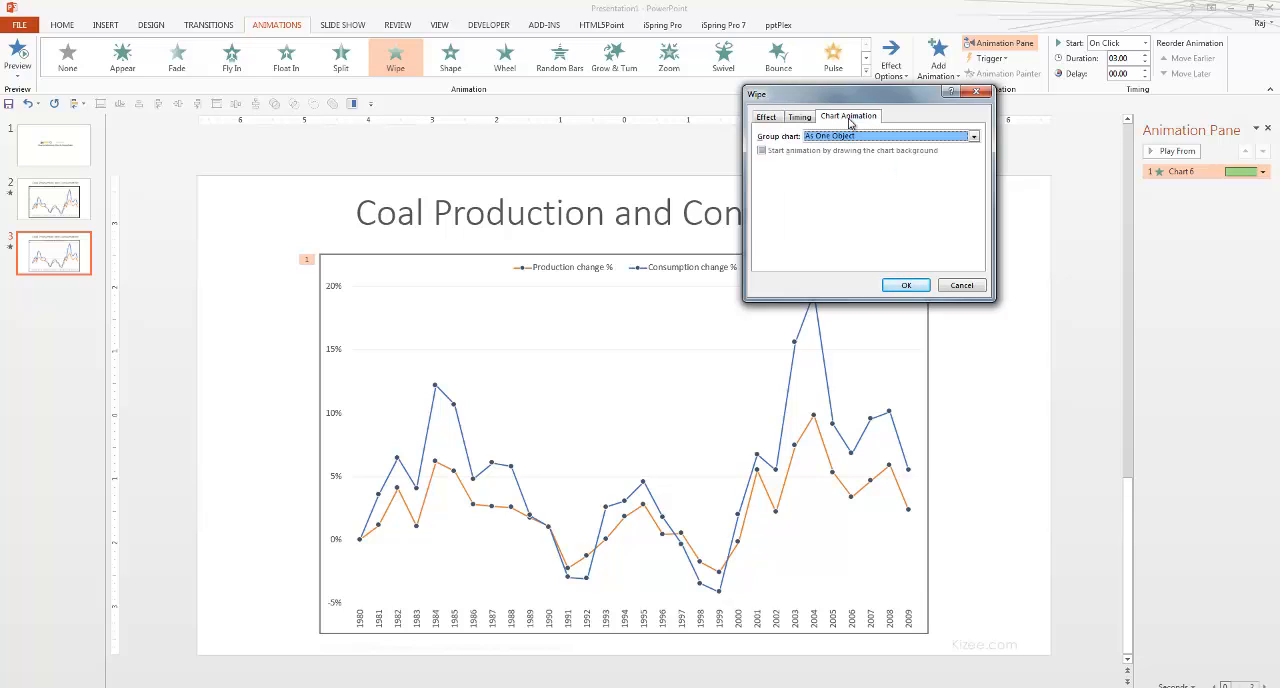
pyautogui.moveTo(895, 169)
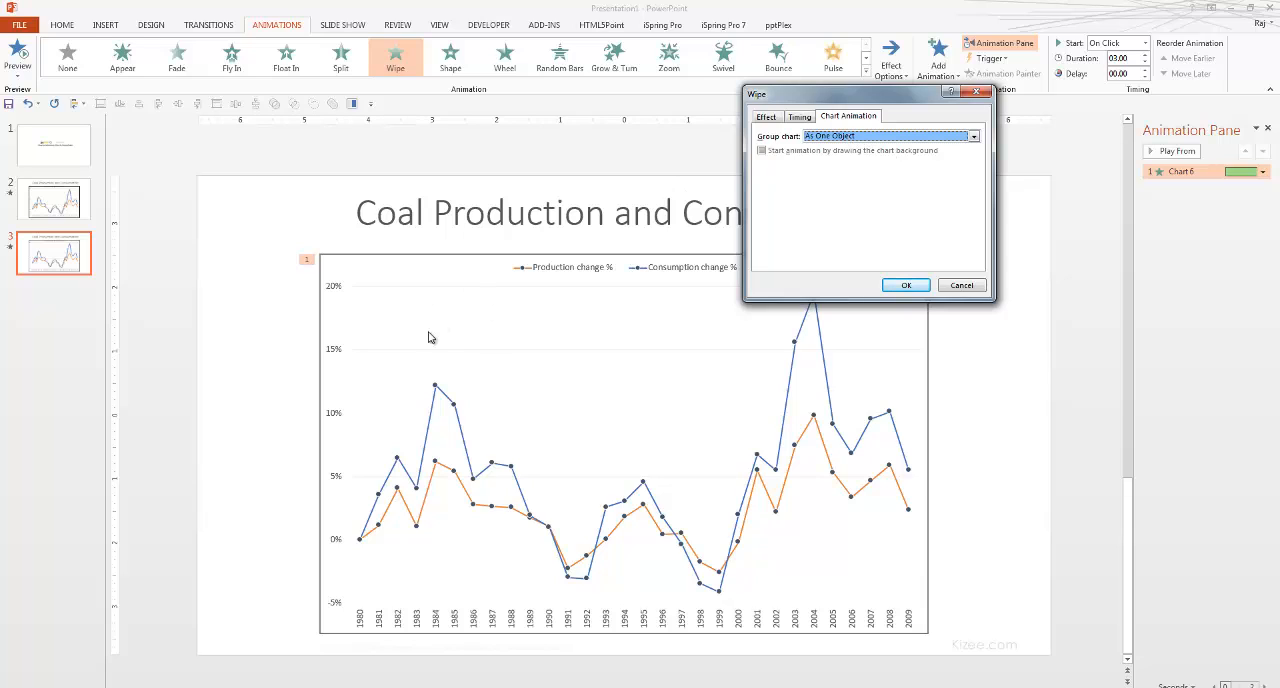
pyautogui.moveTo(322, 257)
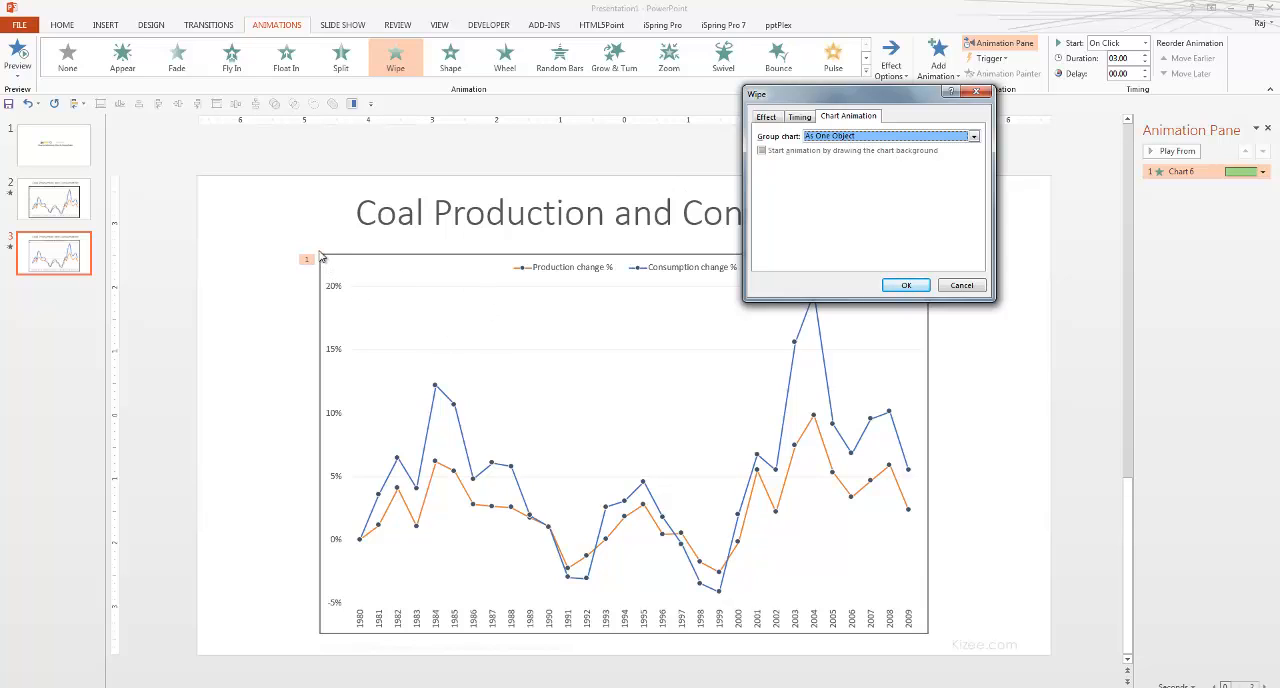
pyautogui.moveTo(540, 490)
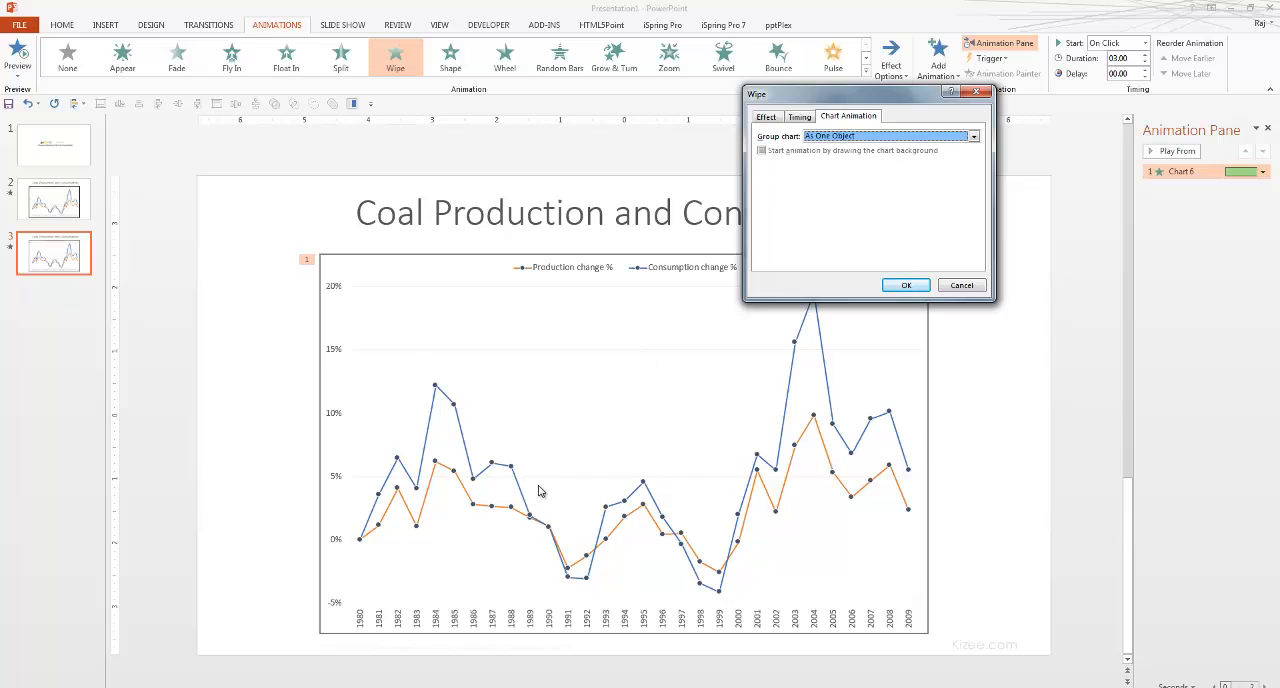
pyautogui.moveTo(863, 174)
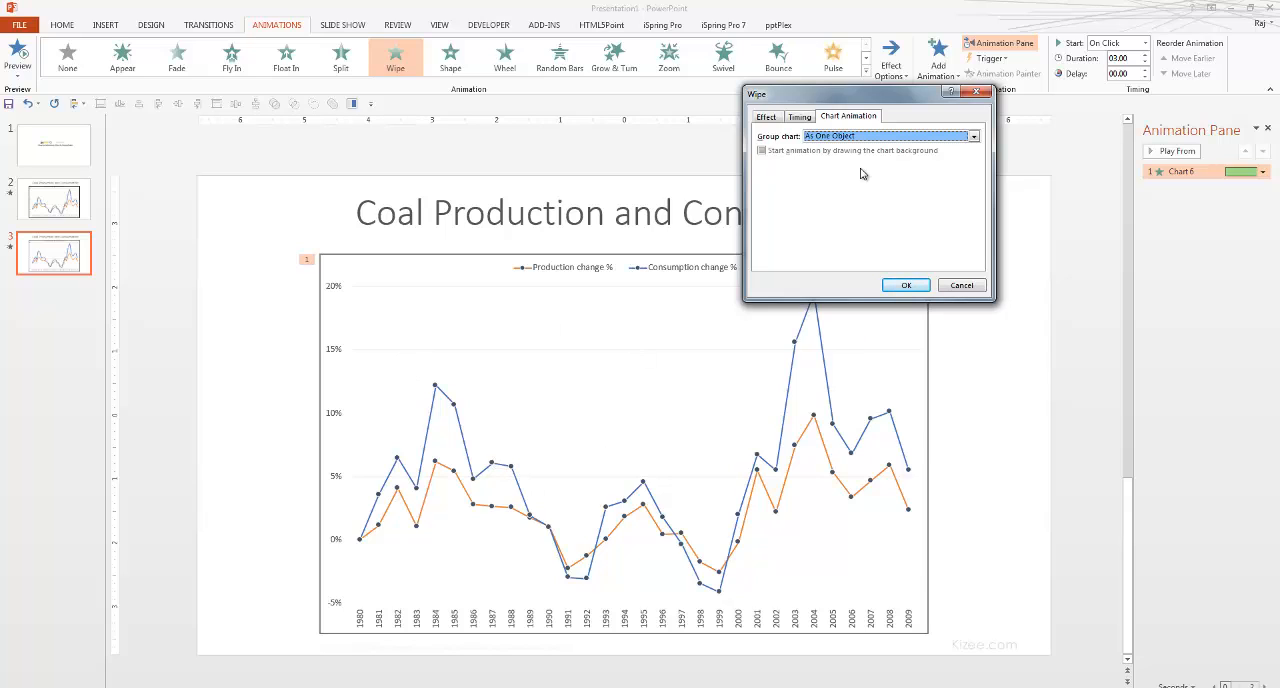
pyautogui.click(973, 135)
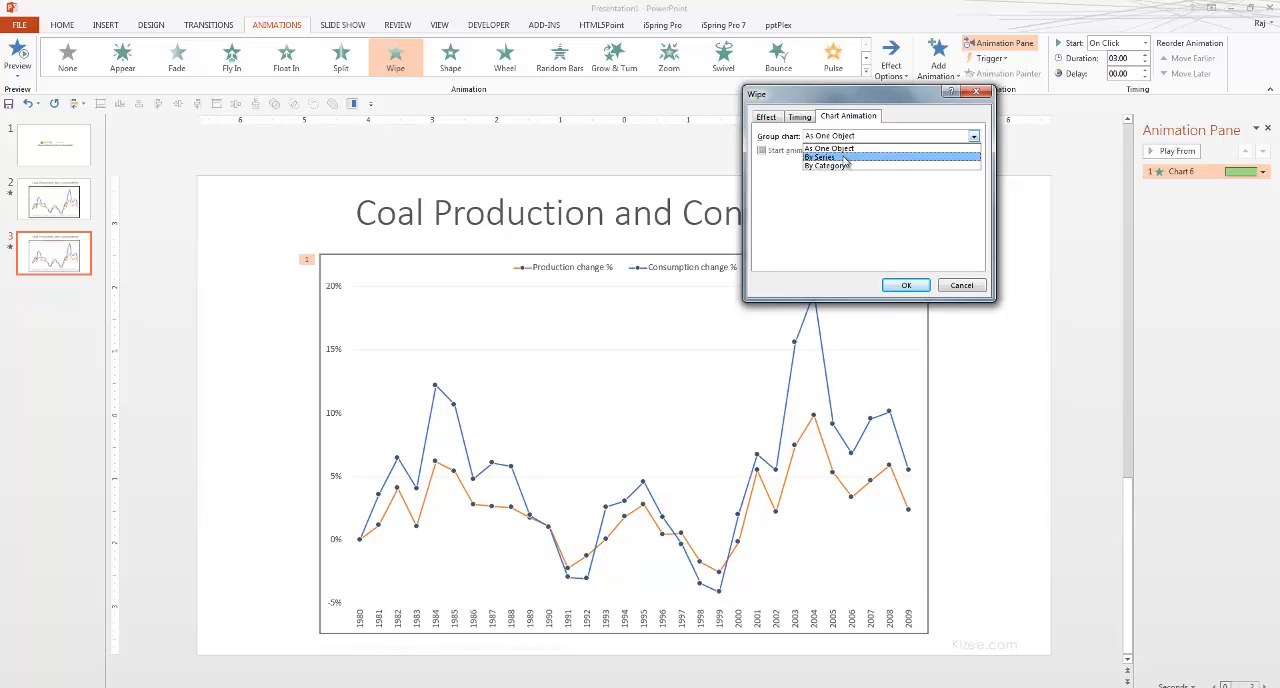
pyautogui.click(820, 158)
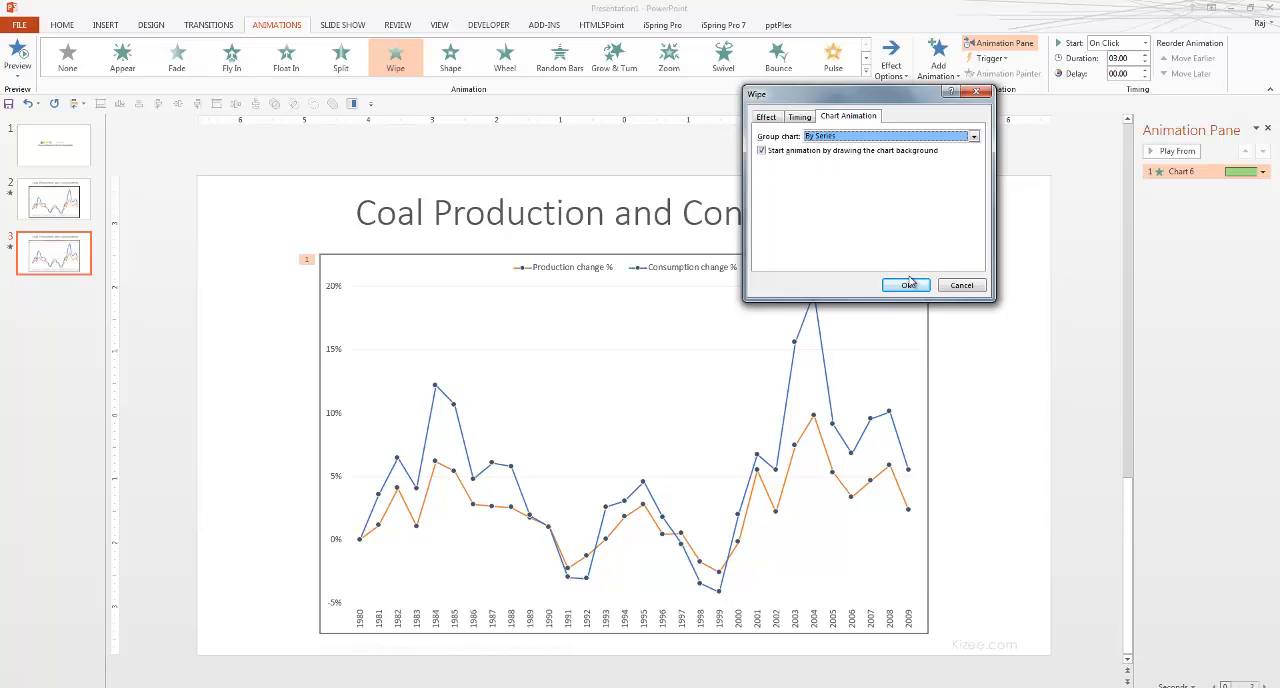
pyautogui.click(906, 285)
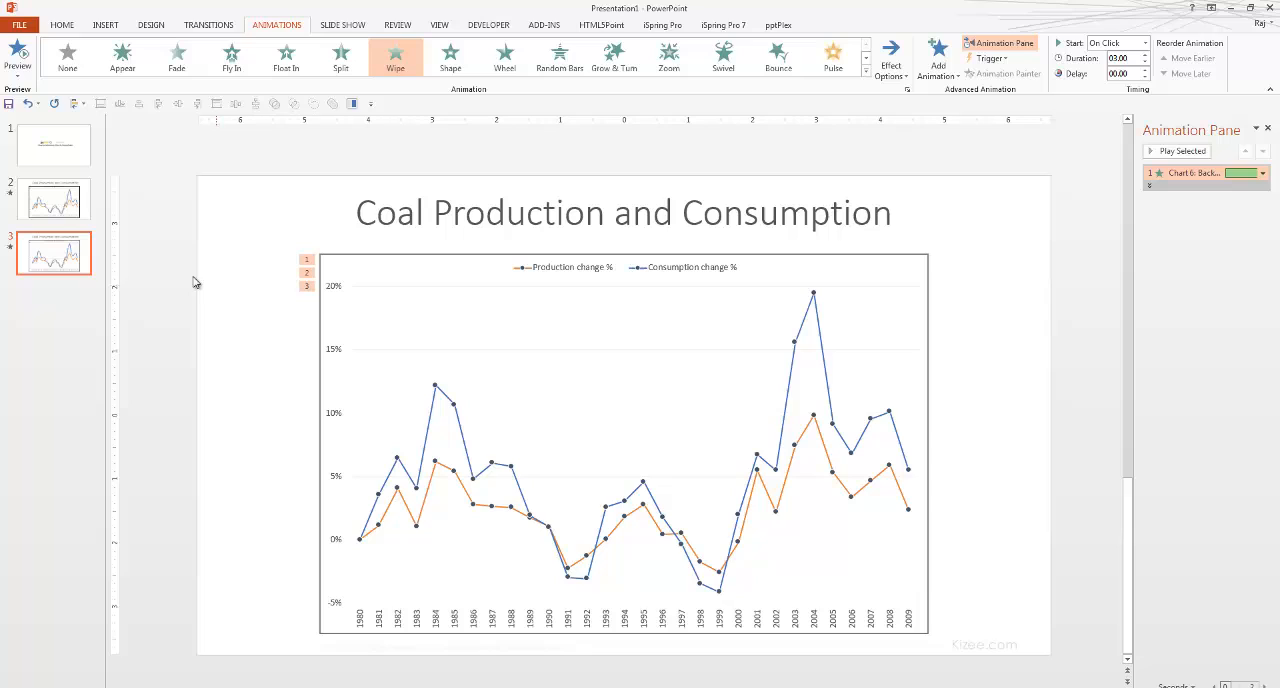
pyautogui.moveTo(349, 262)
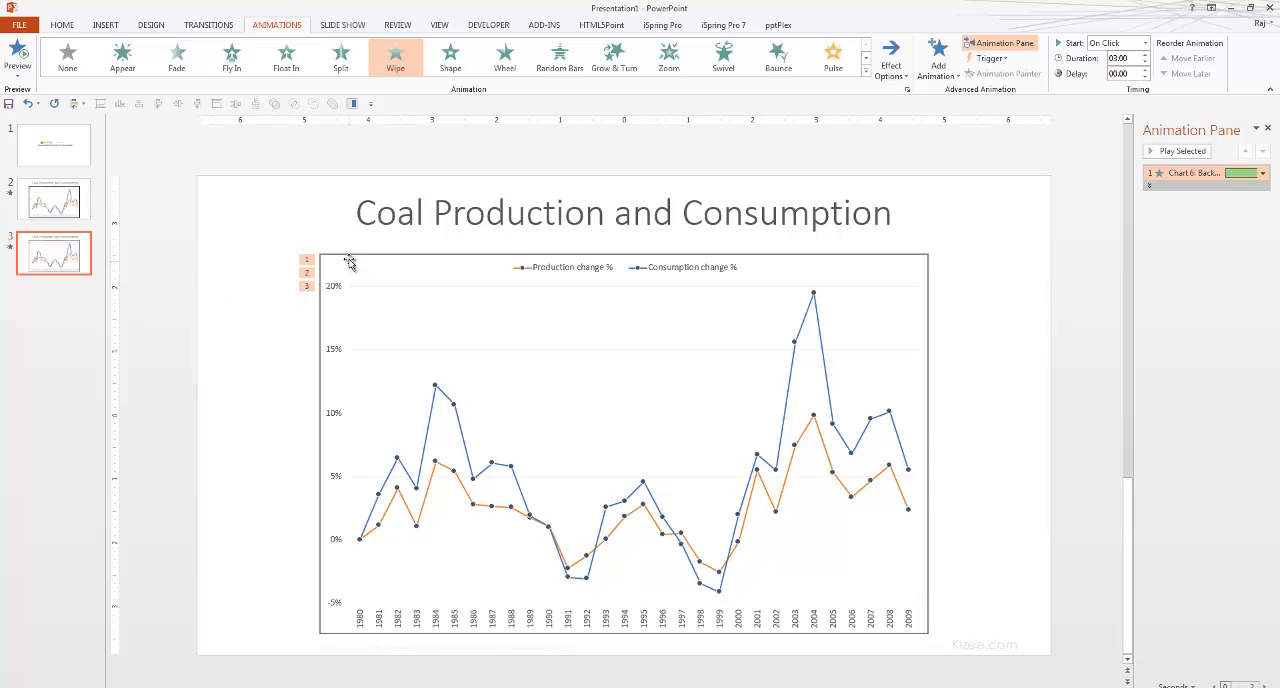
pyautogui.moveTo(350, 262)
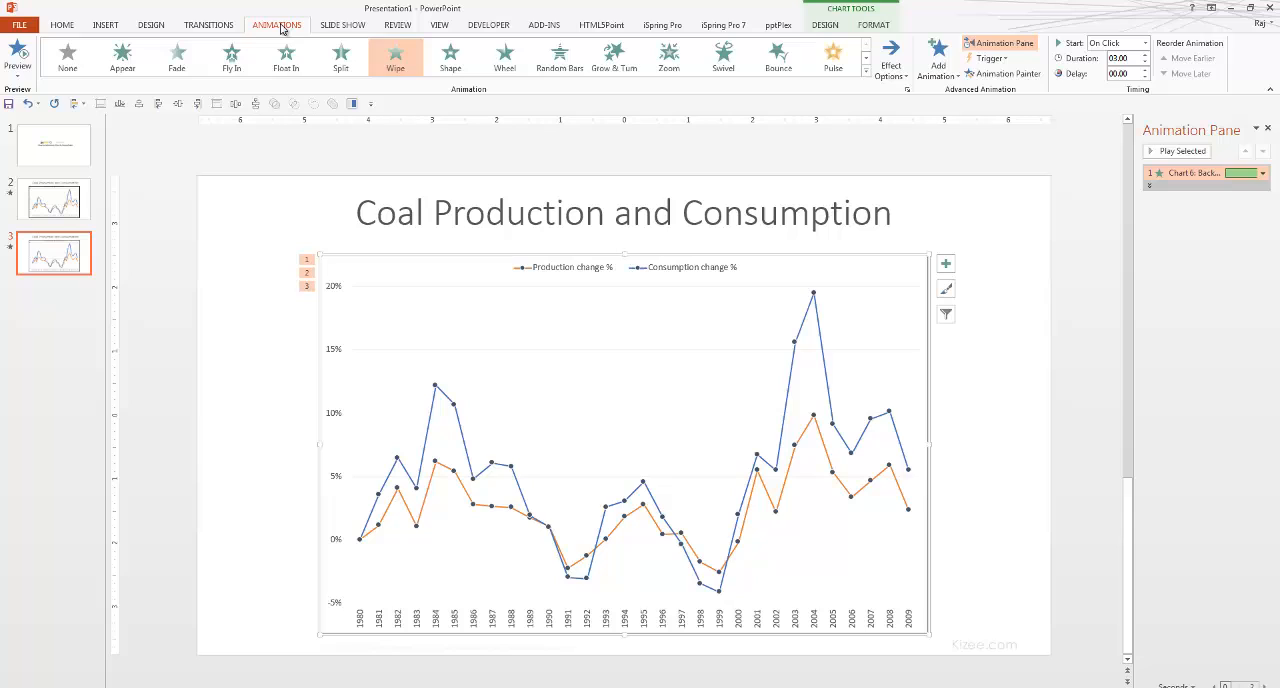
pyautogui.moveTo(395, 57)
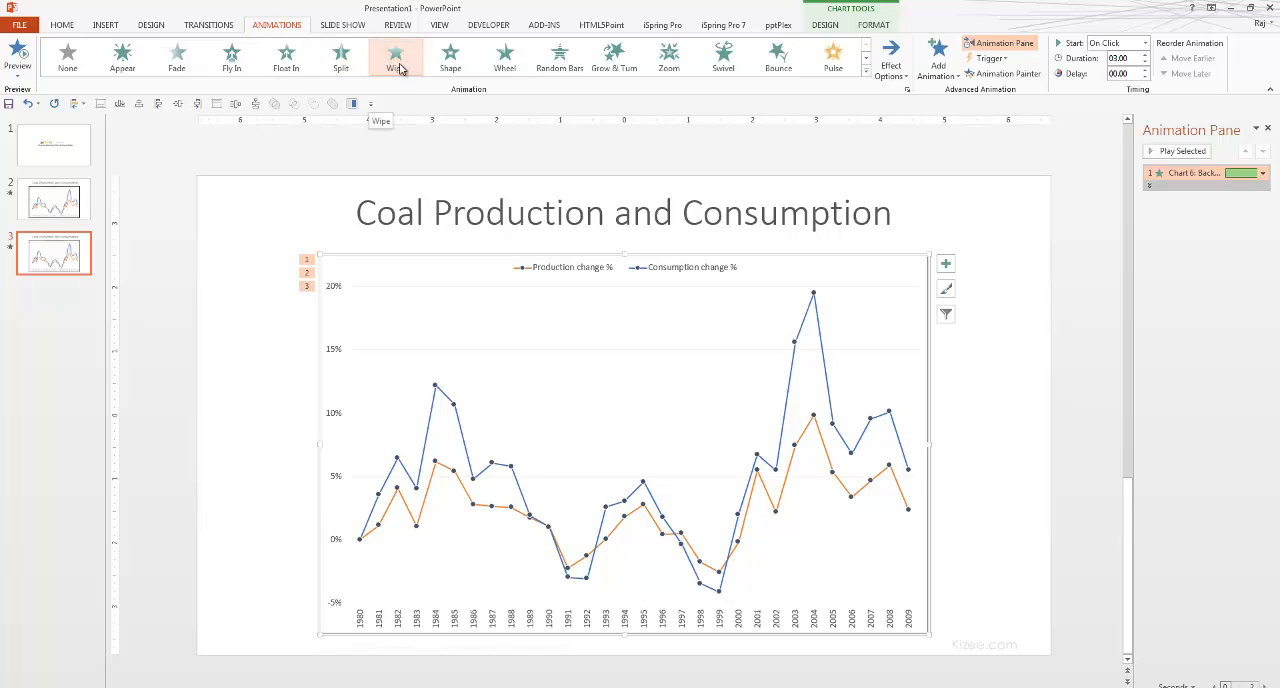
# Open the Chart 6 entry's dropdown in the Animation Pane
pyautogui.click(1262, 173)
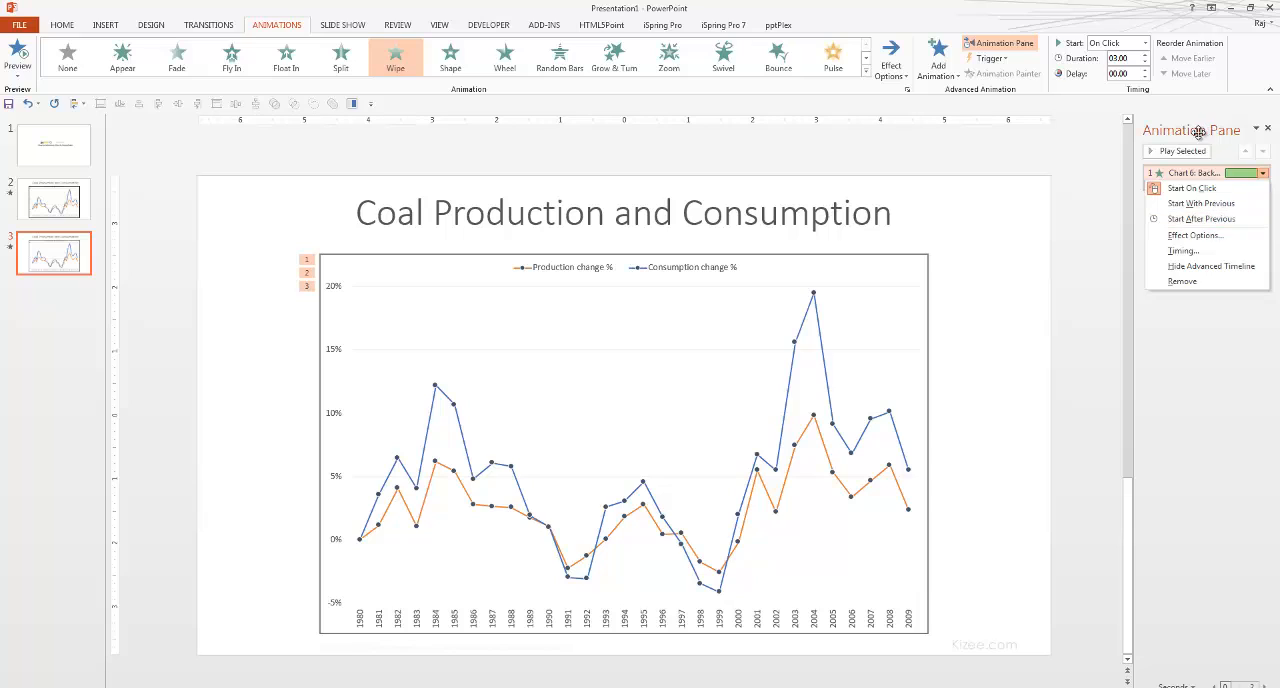
pyautogui.moveTo(1112, 104)
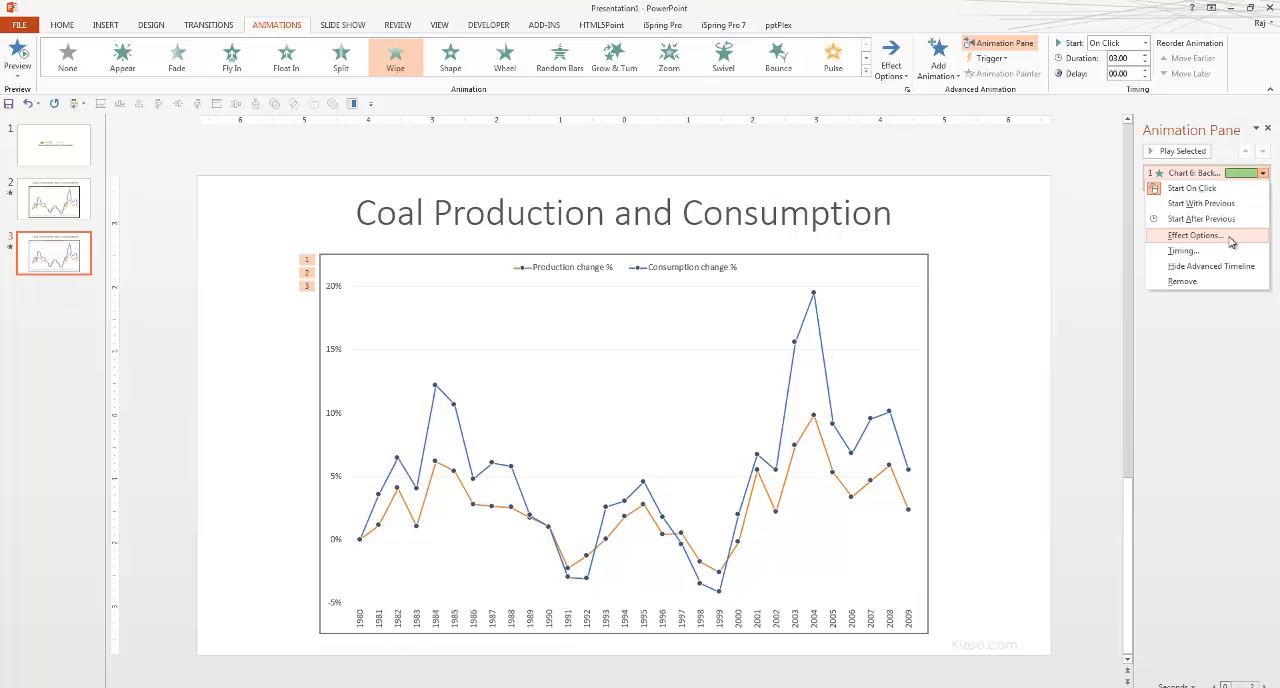
# Recheck timing and keep By Series grouping in the Wipe settings, then preview the animation
pyautogui.click(1191, 235)
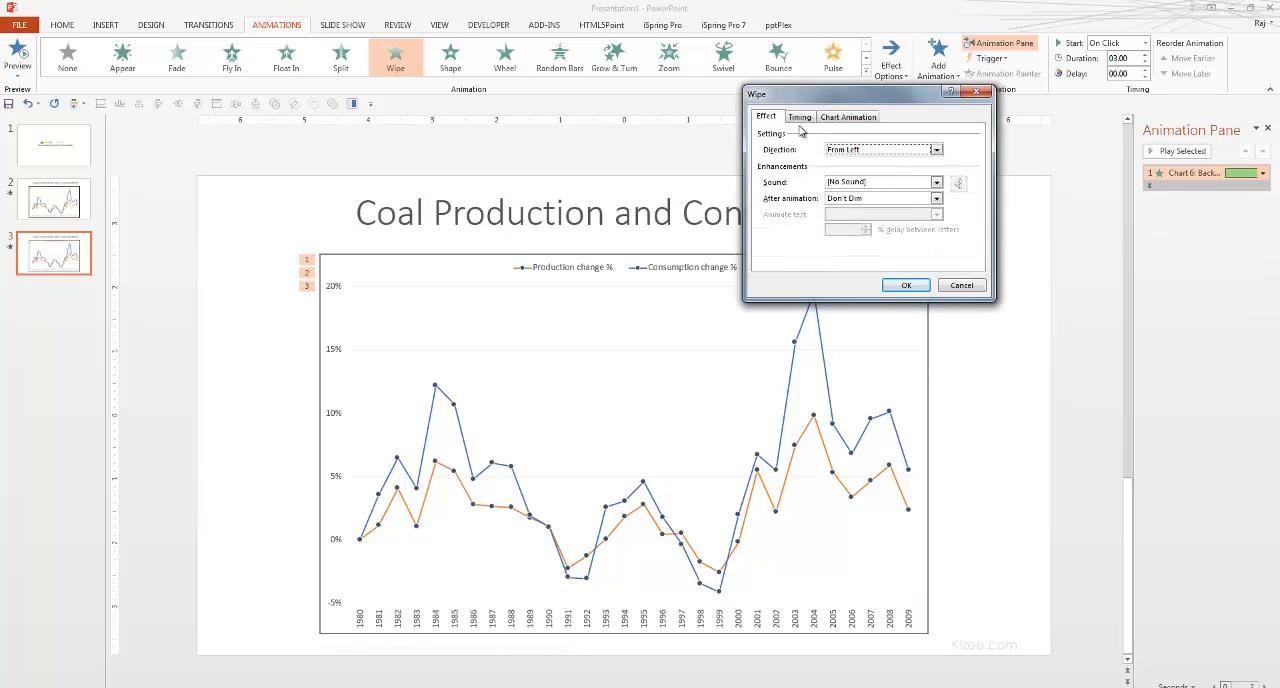
pyautogui.click(799, 117)
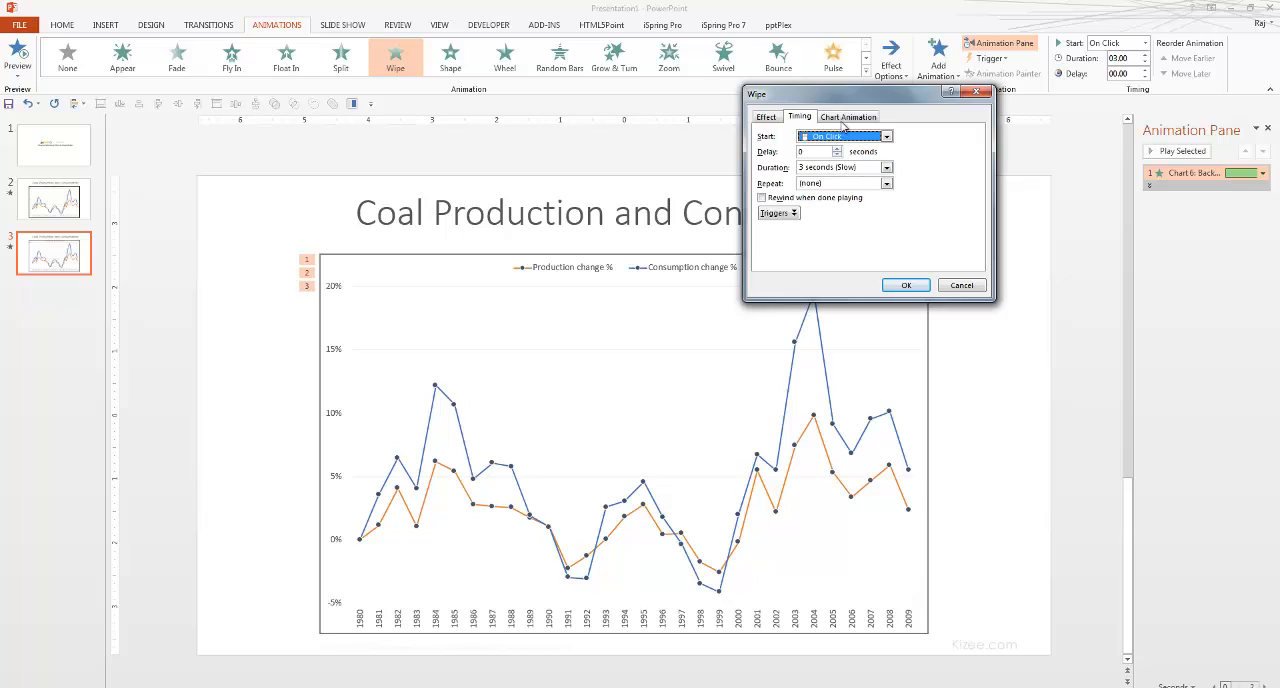
pyautogui.click(848, 116)
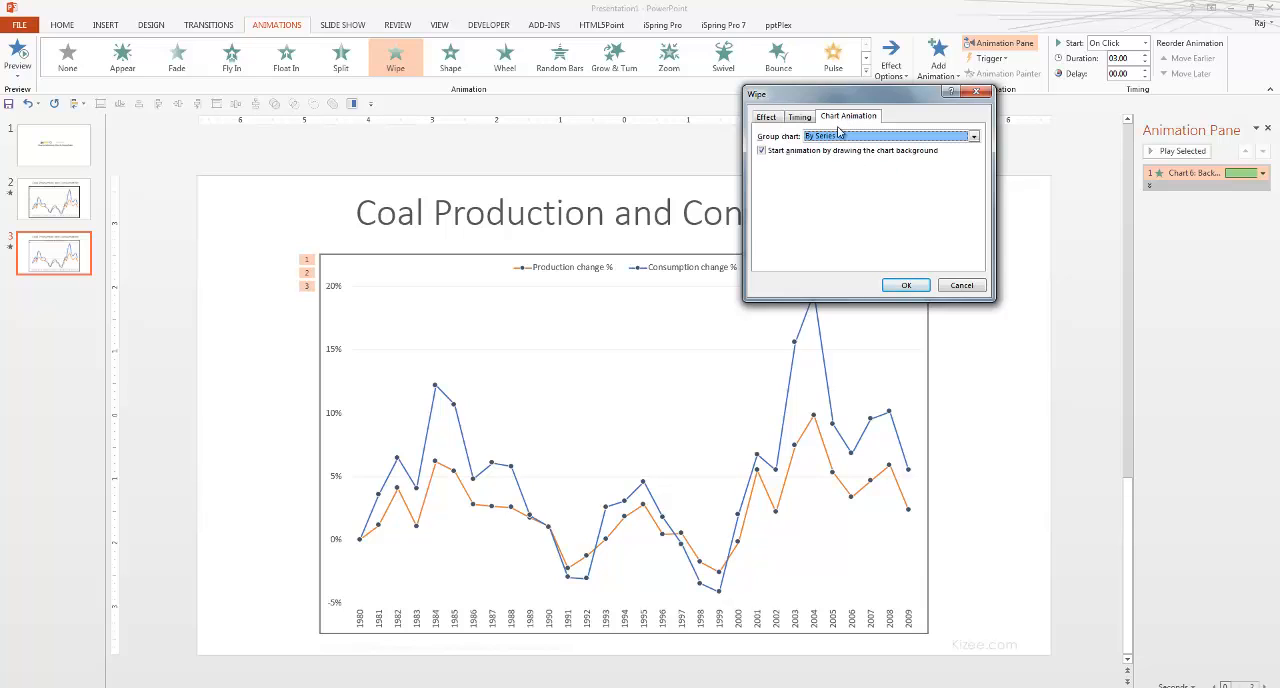
pyautogui.click(972, 135)
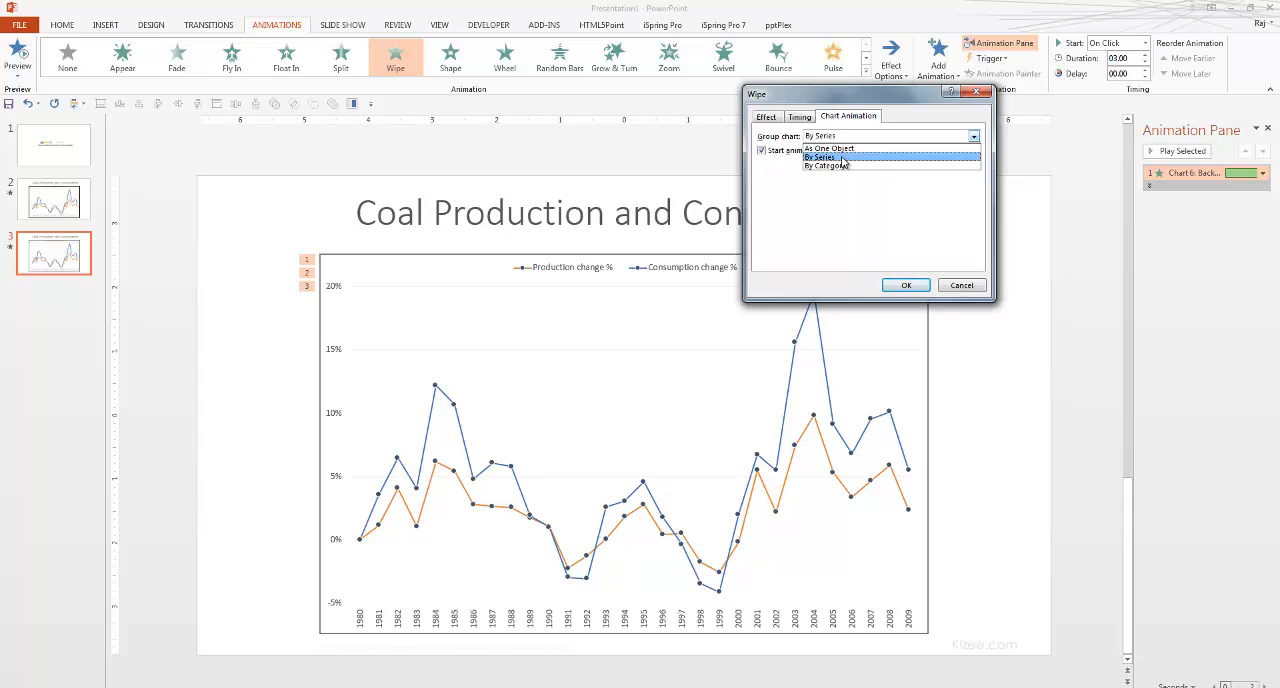
pyautogui.click(821, 157)
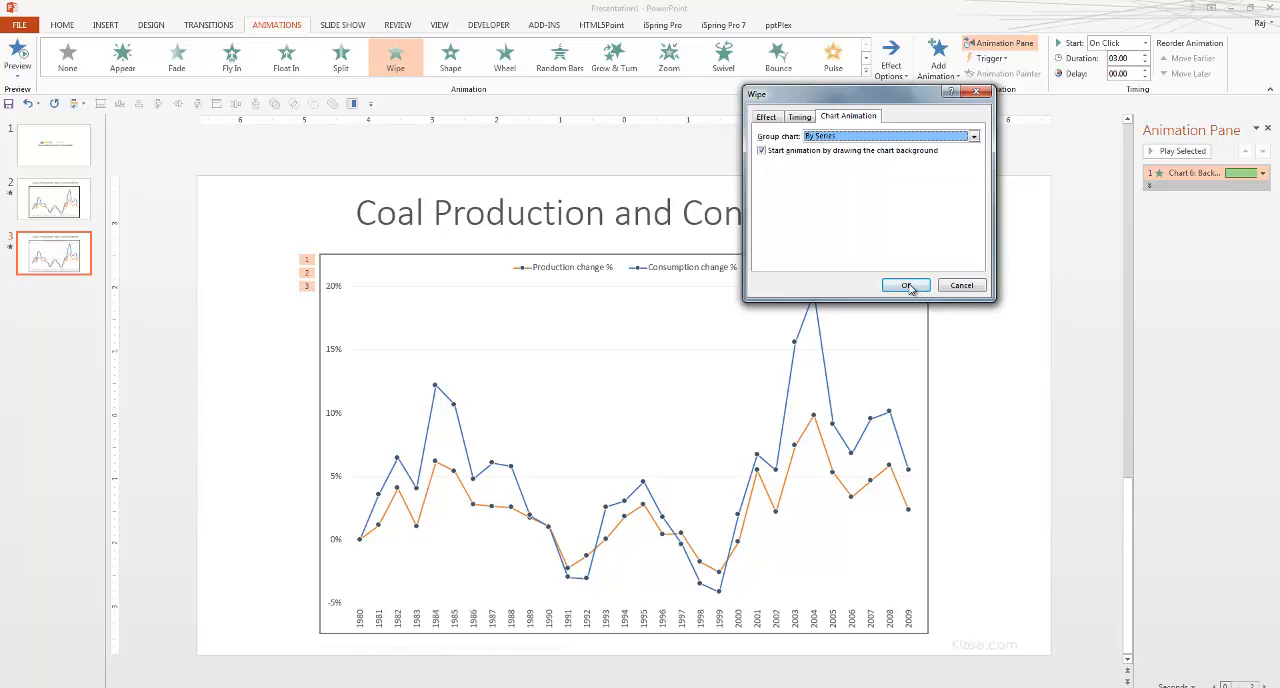
pyautogui.click(905, 285)
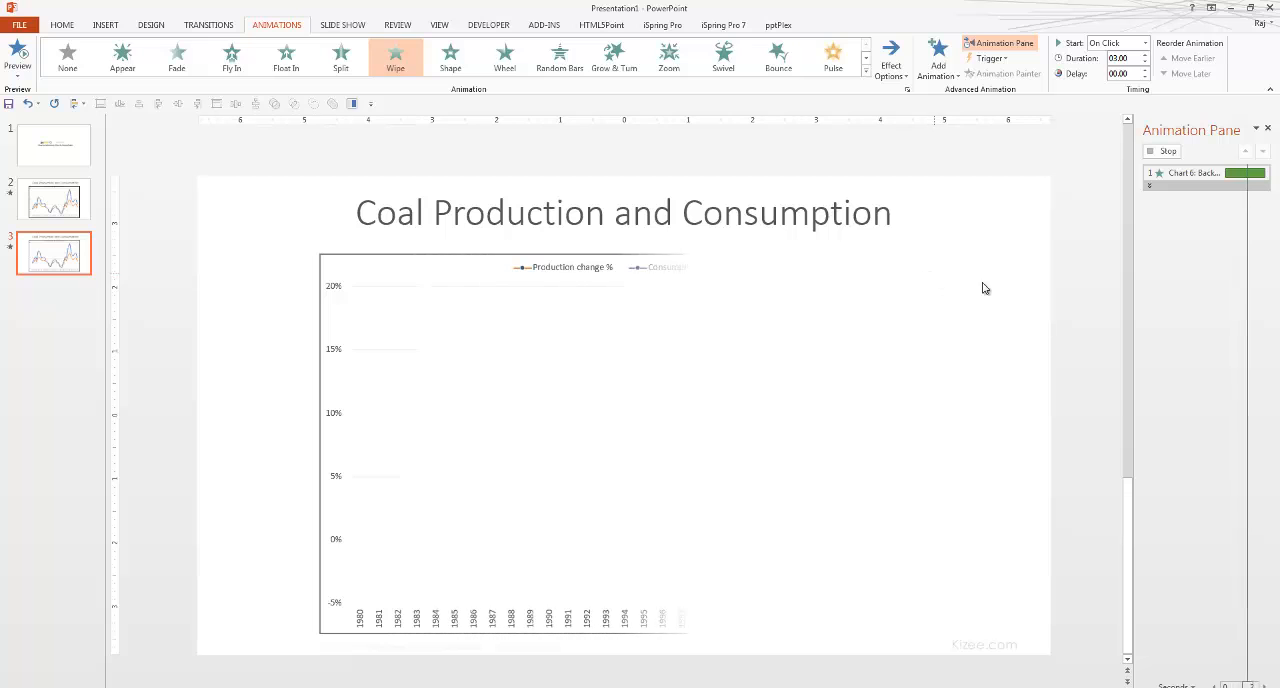